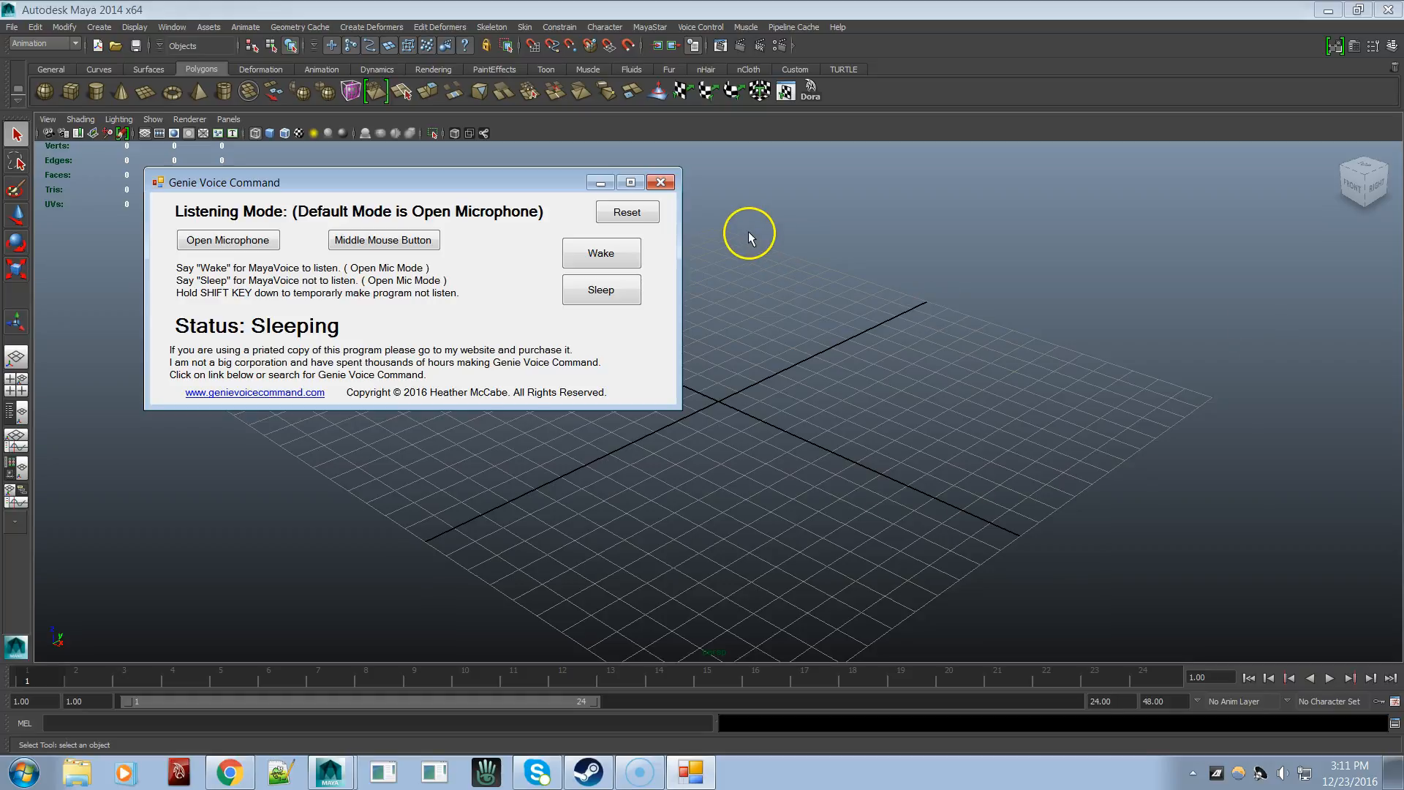
pyautogui.moveTo(266, 35)
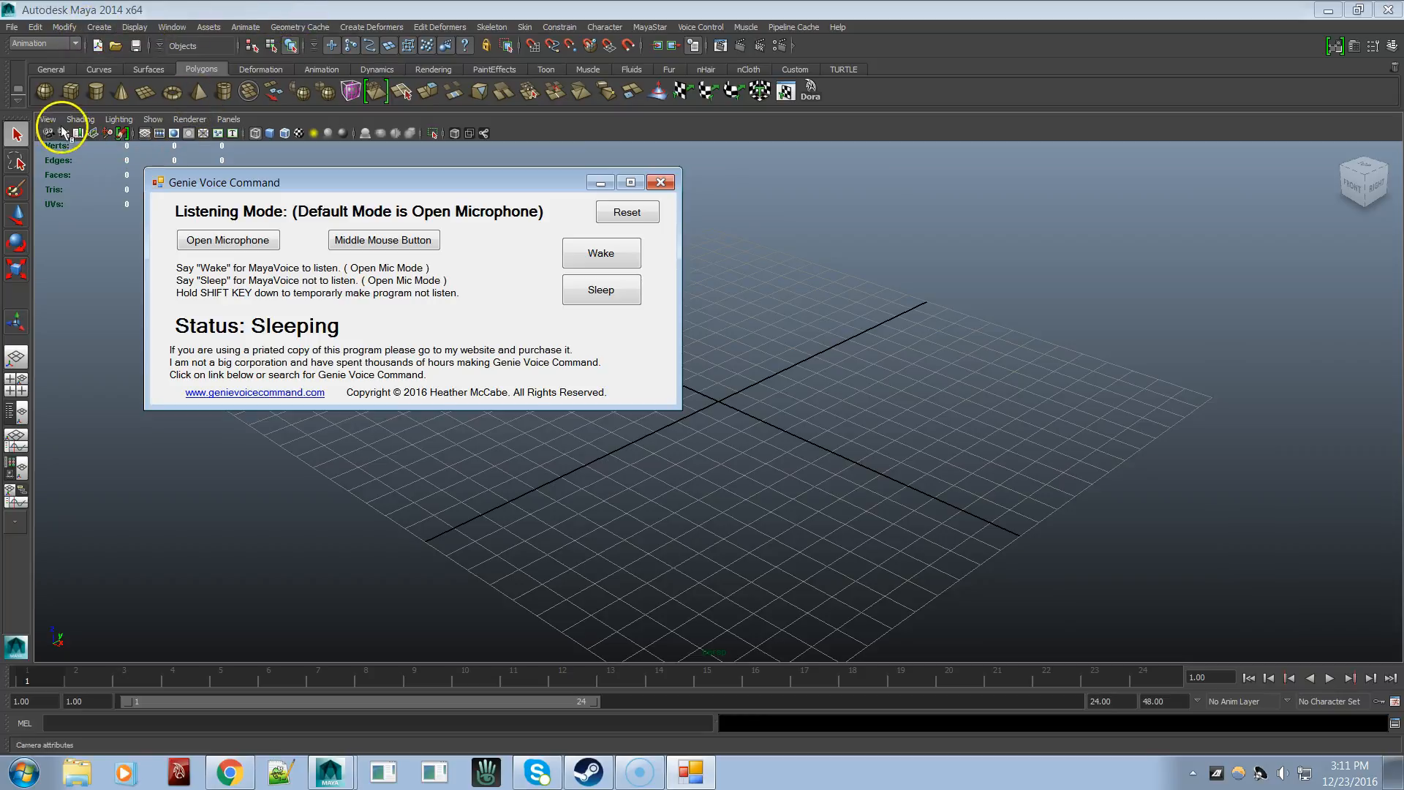
pyautogui.moveTo(403, 20)
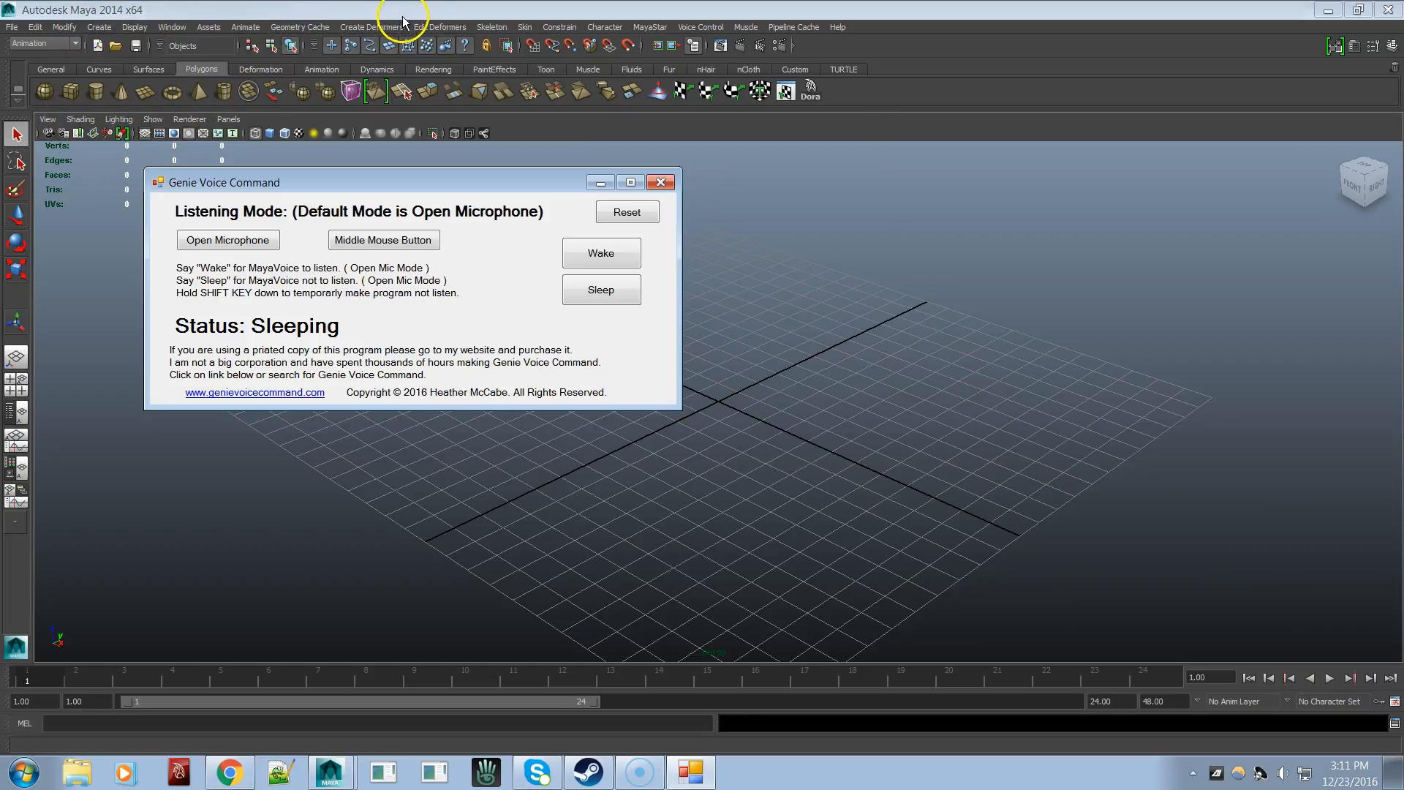
pyautogui.moveTo(423, 27)
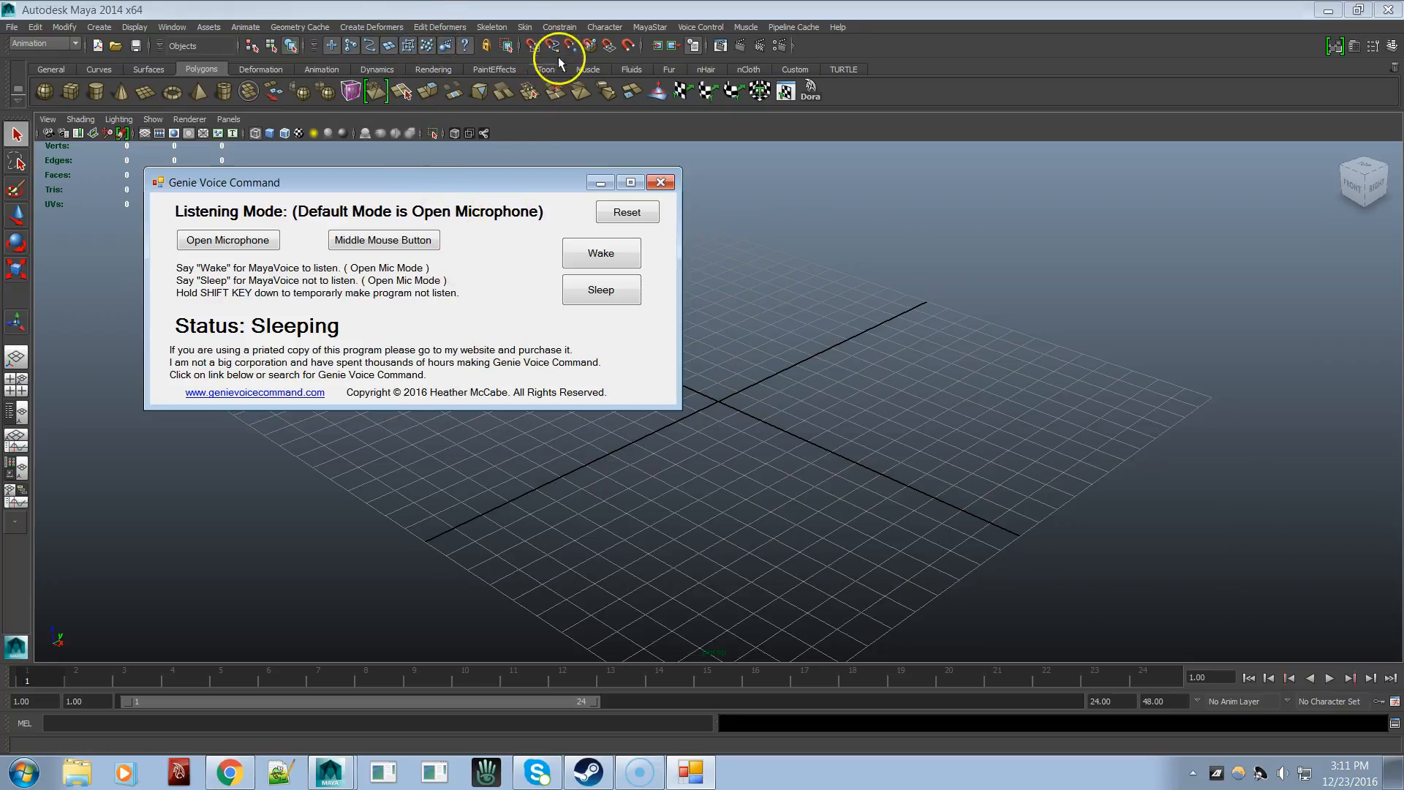
# - Browse Maya's Skin menu and submenus, then dismiss them to show the empty scene grid
pyautogui.click(526, 26)
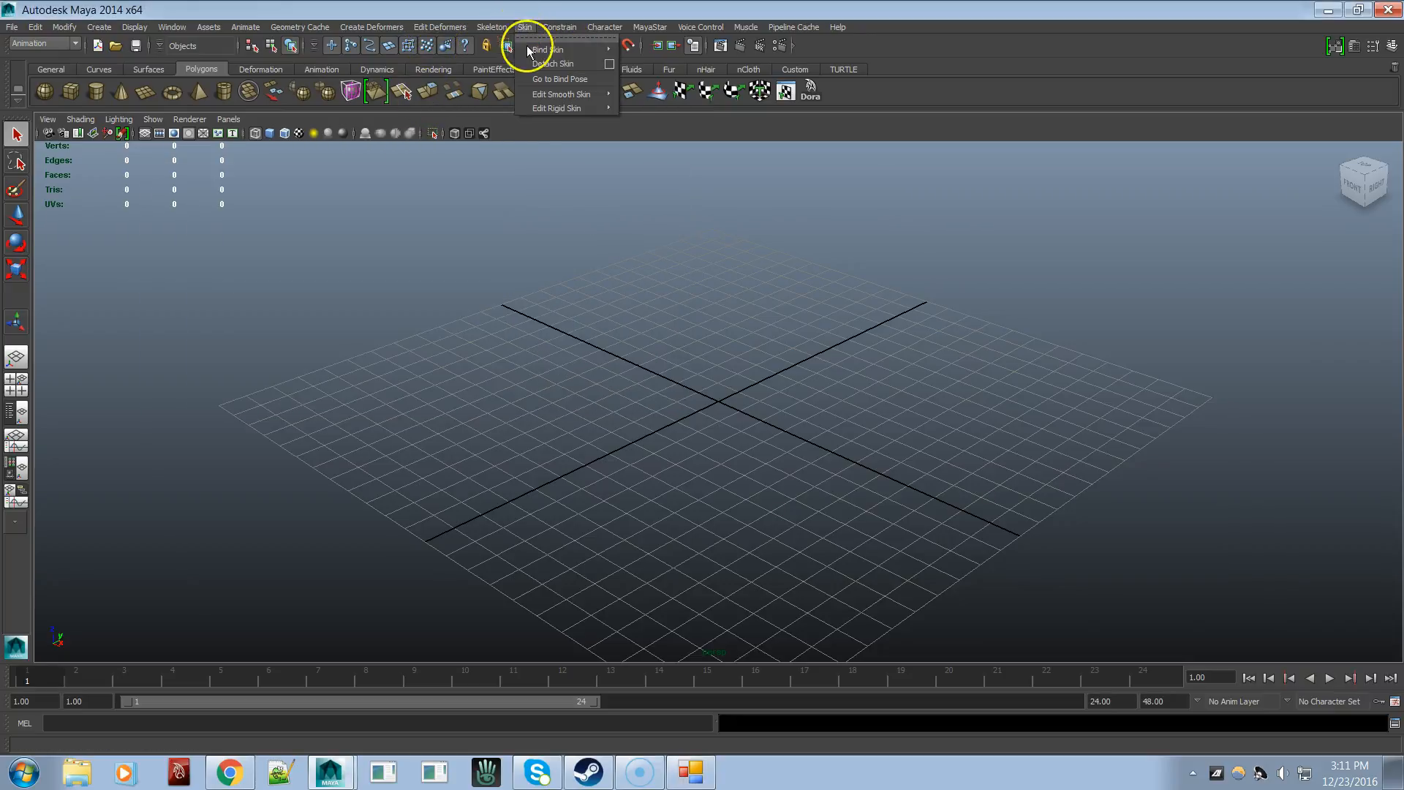
pyautogui.moveTo(560, 79)
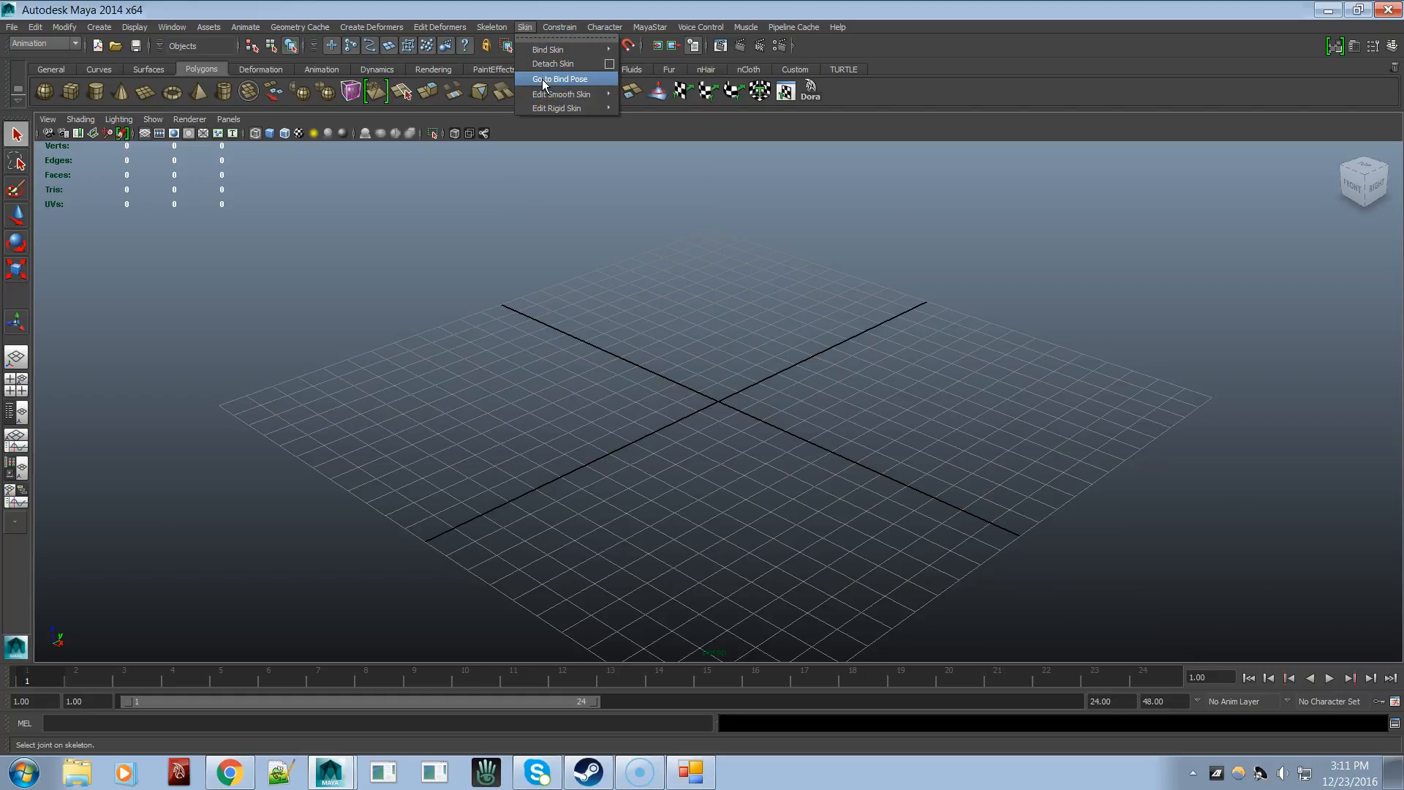
pyautogui.moveTo(551, 49)
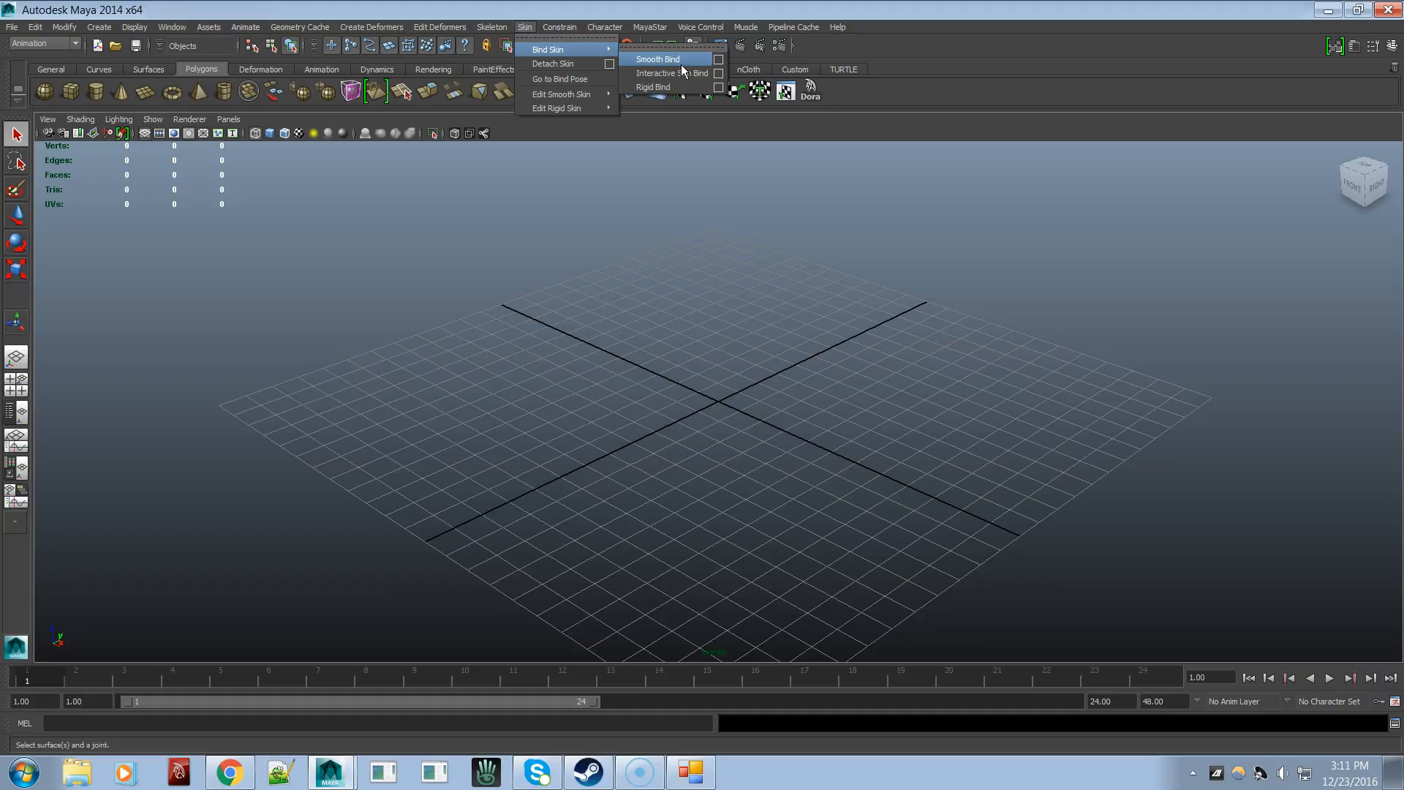
pyautogui.moveTo(553, 63)
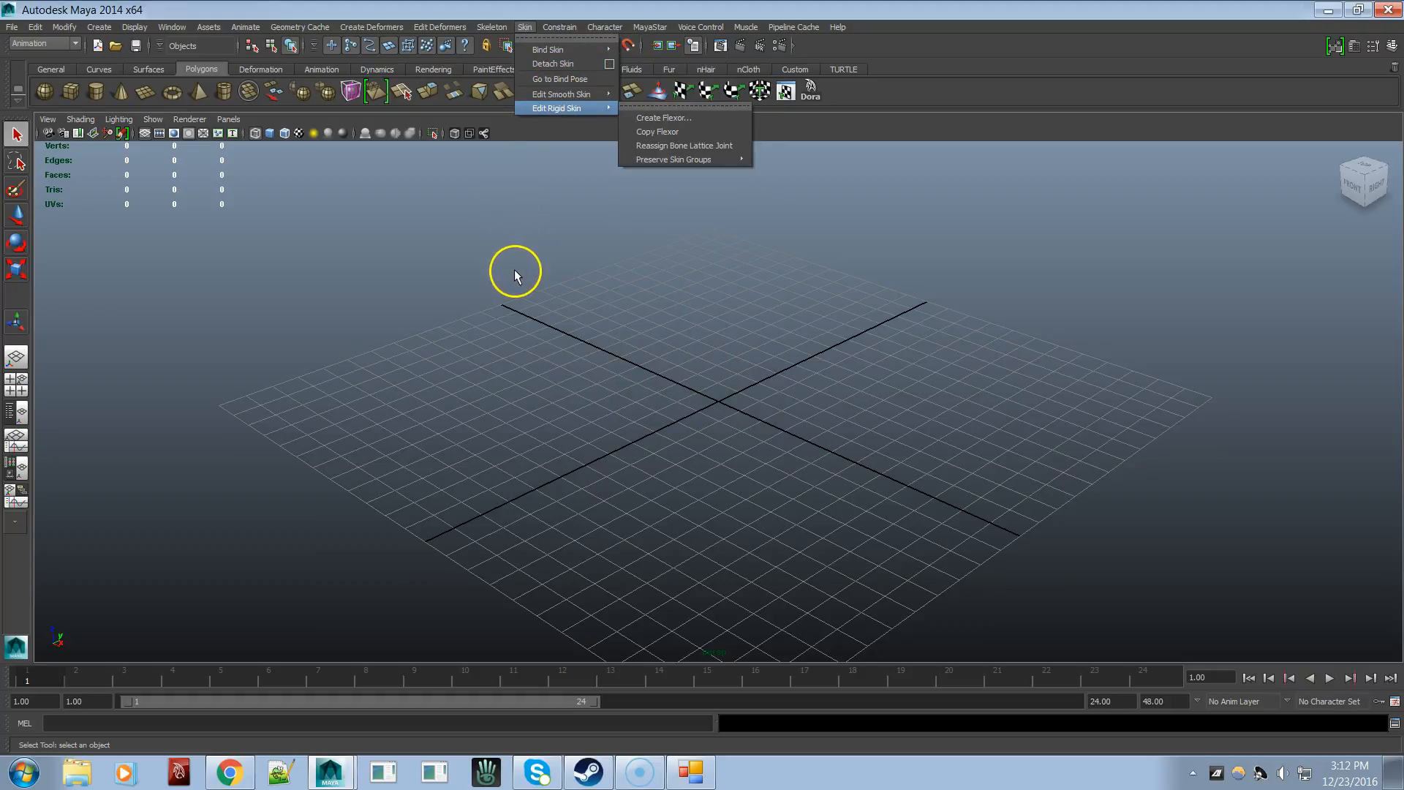
pyautogui.click(515, 275)
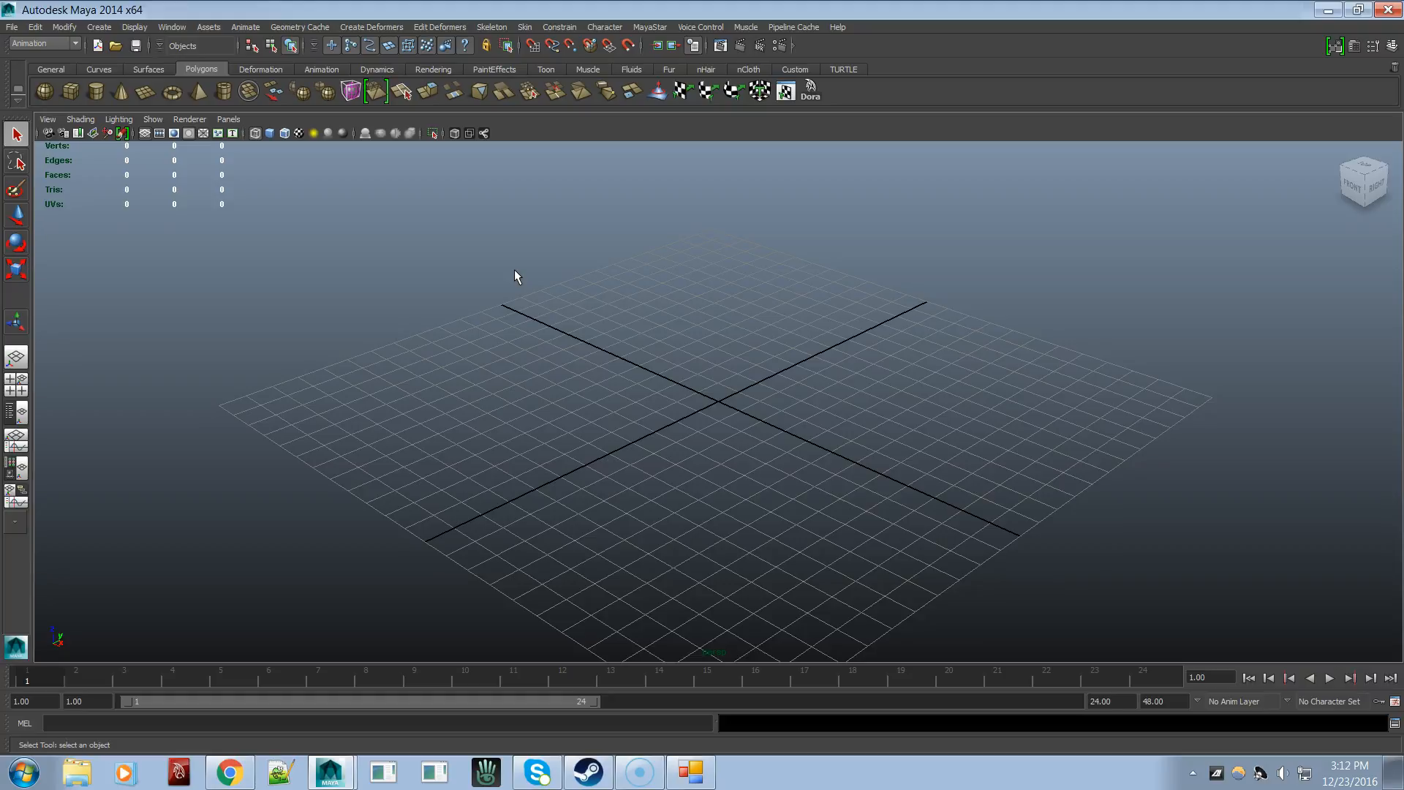
pyautogui.click(35, 27)
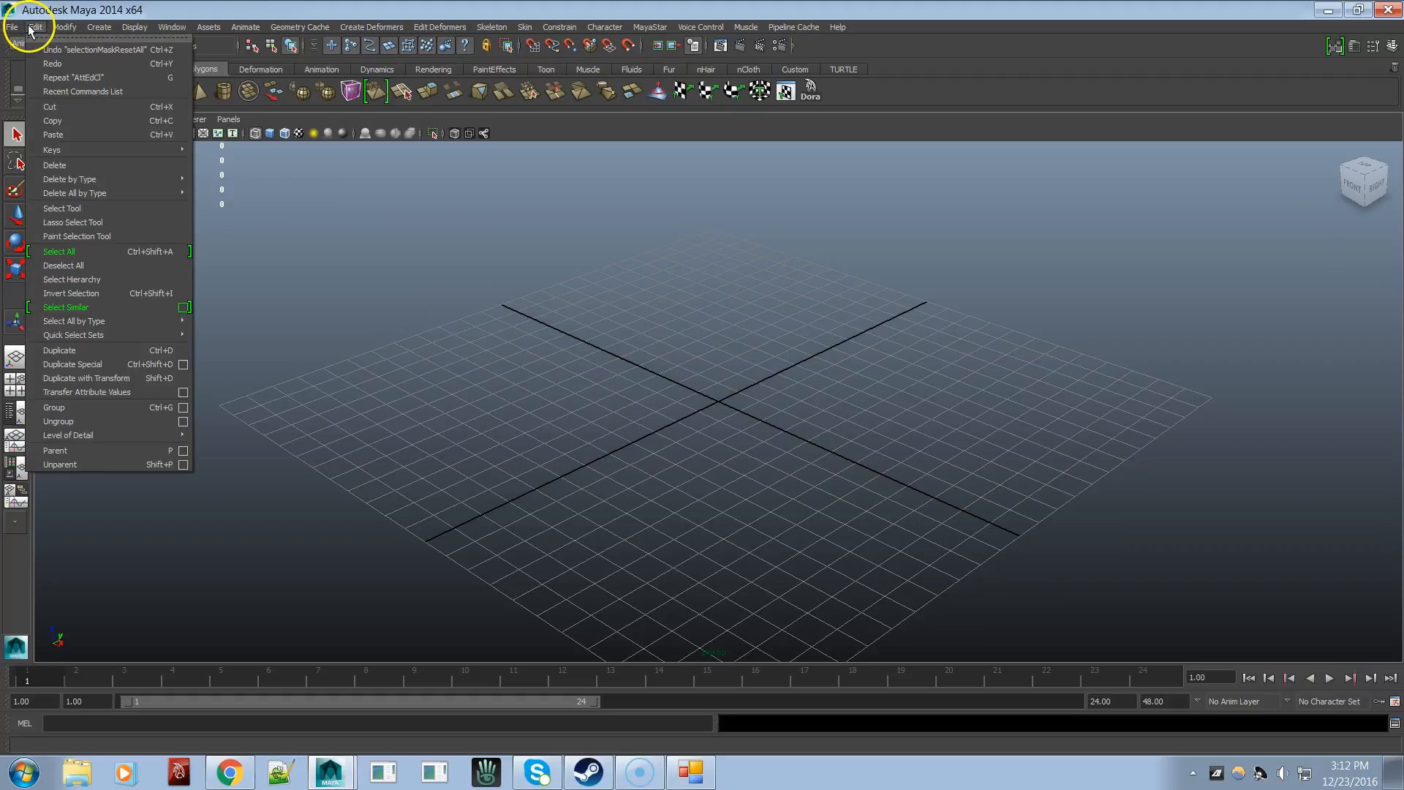
pyautogui.moveTo(113, 165)
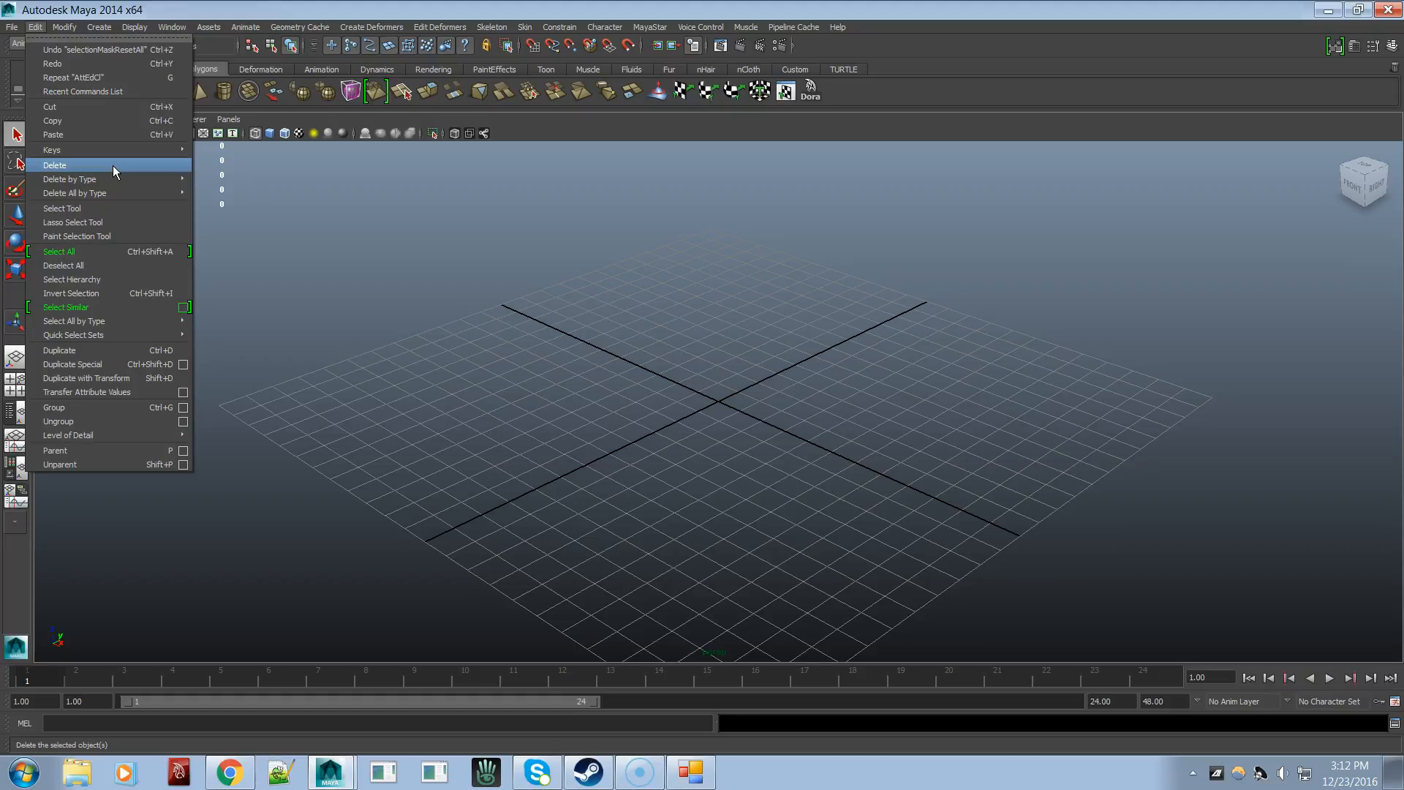
pyautogui.moveTo(838, 372)
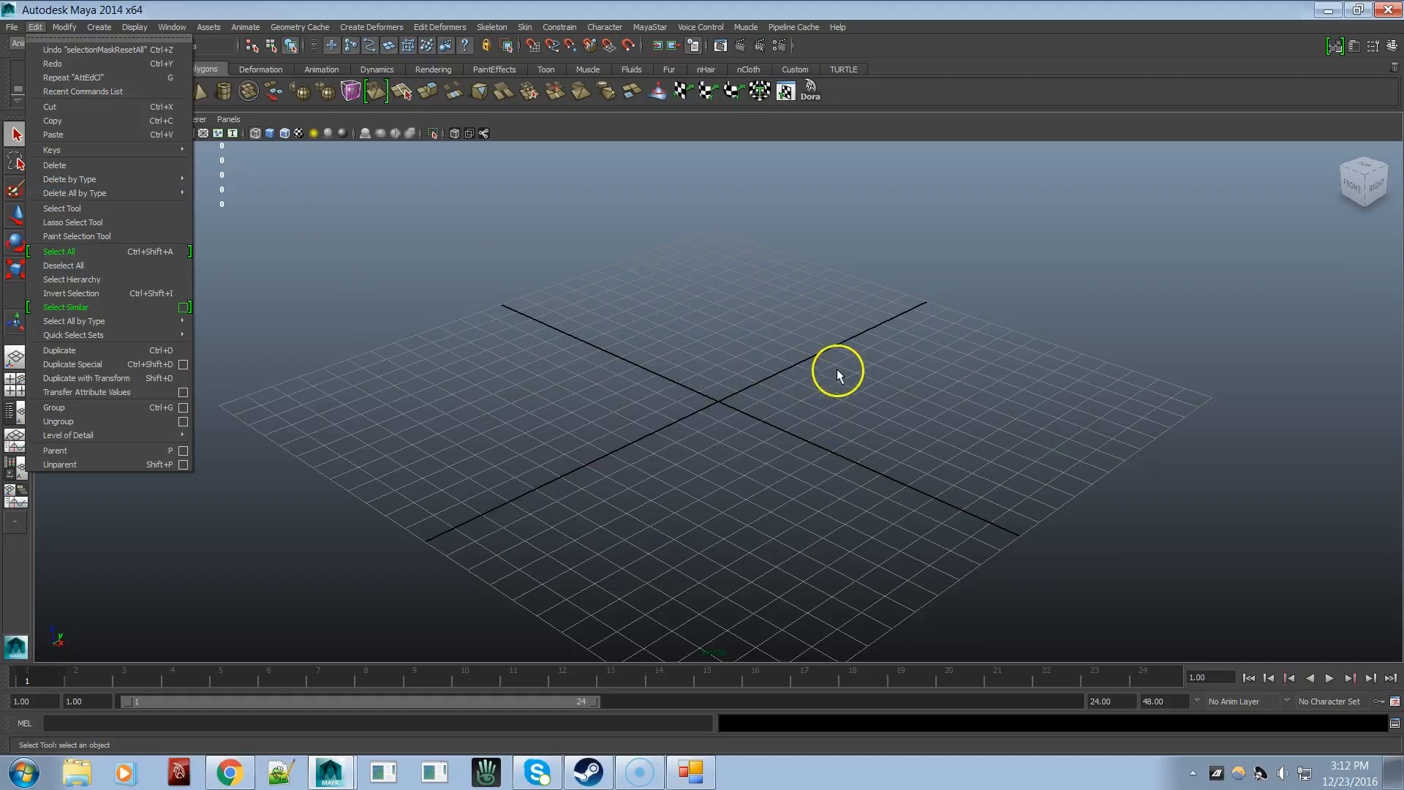
pyautogui.moveTo(676, 356)
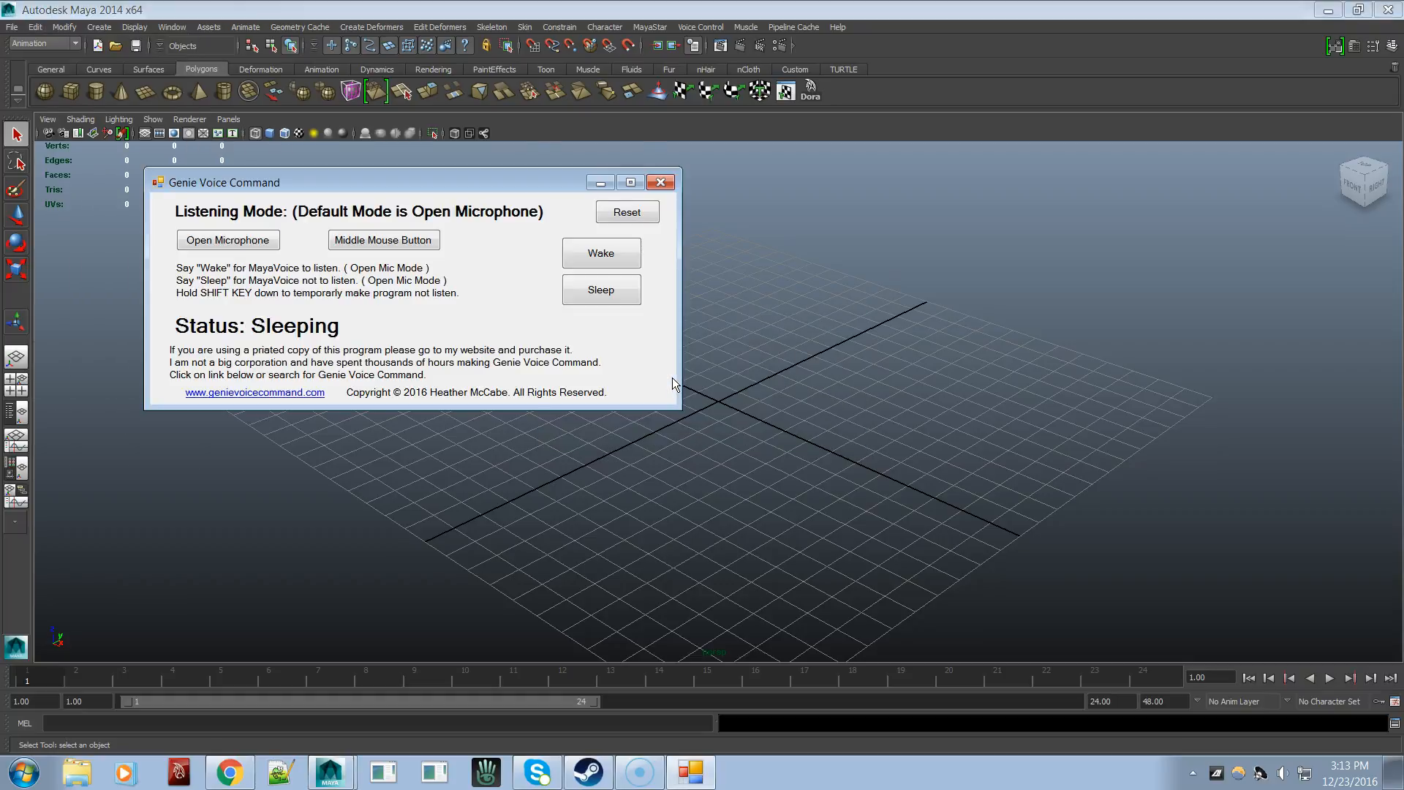
pyautogui.moveTo(357, 343)
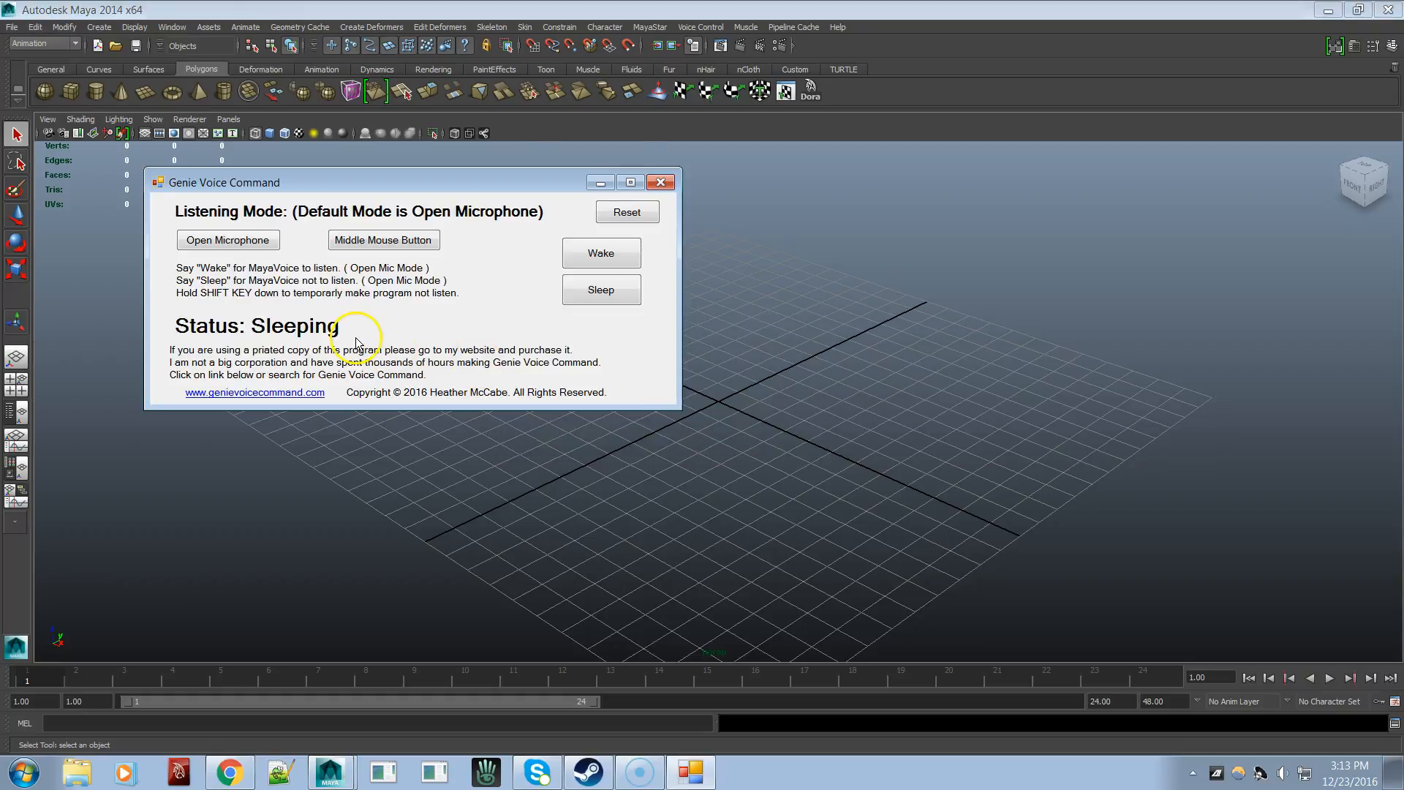
pyautogui.moveTo(456, 354)
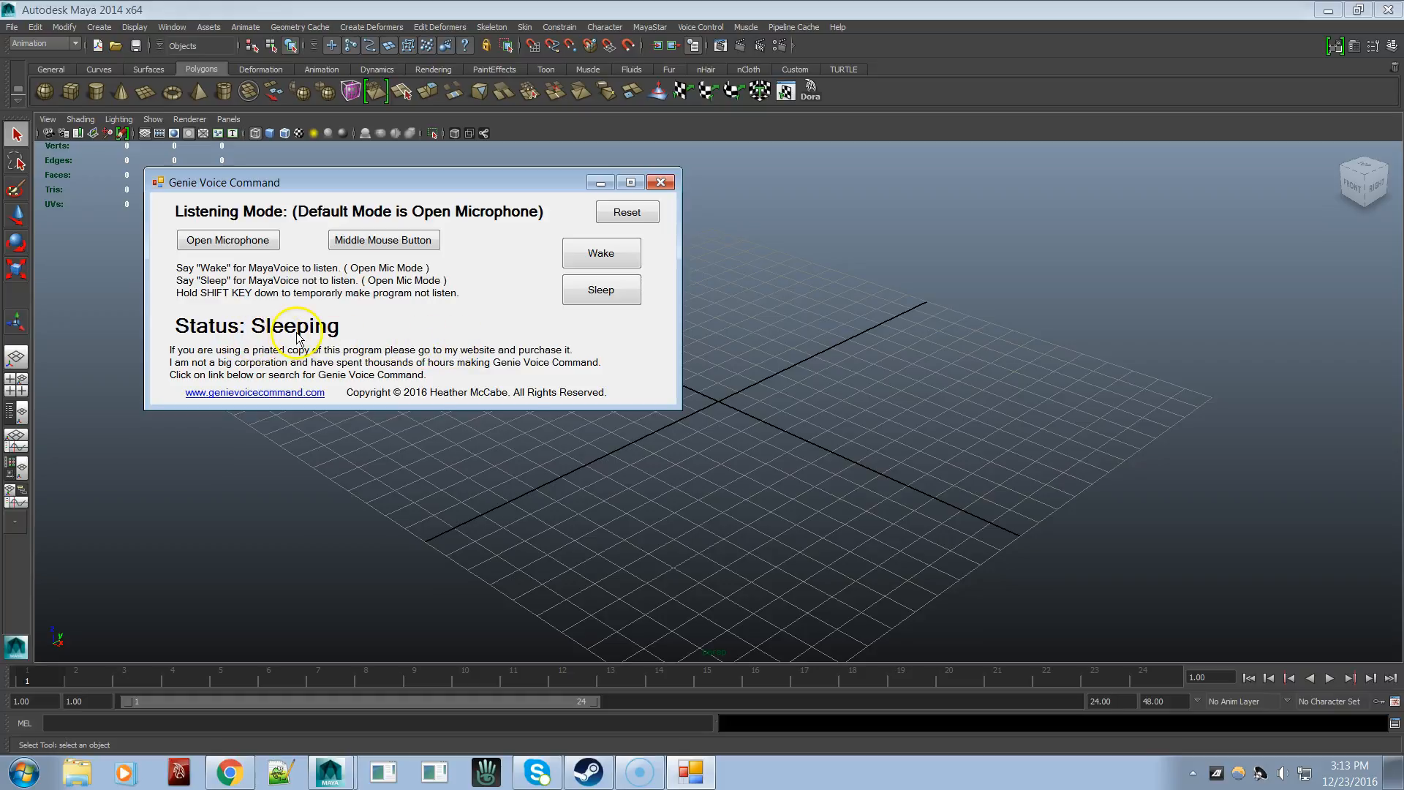
pyautogui.moveTo(605, 351)
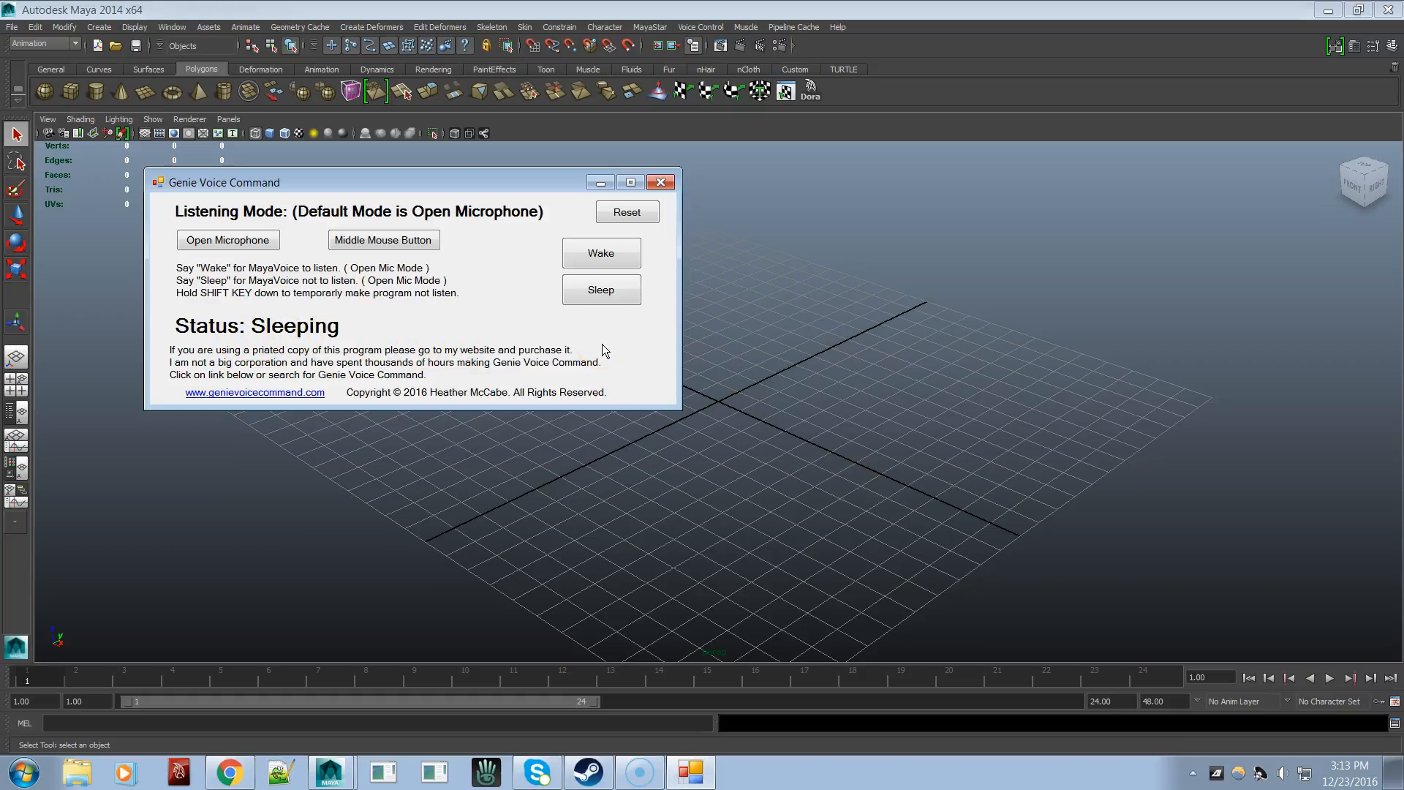
pyautogui.moveTo(488, 336)
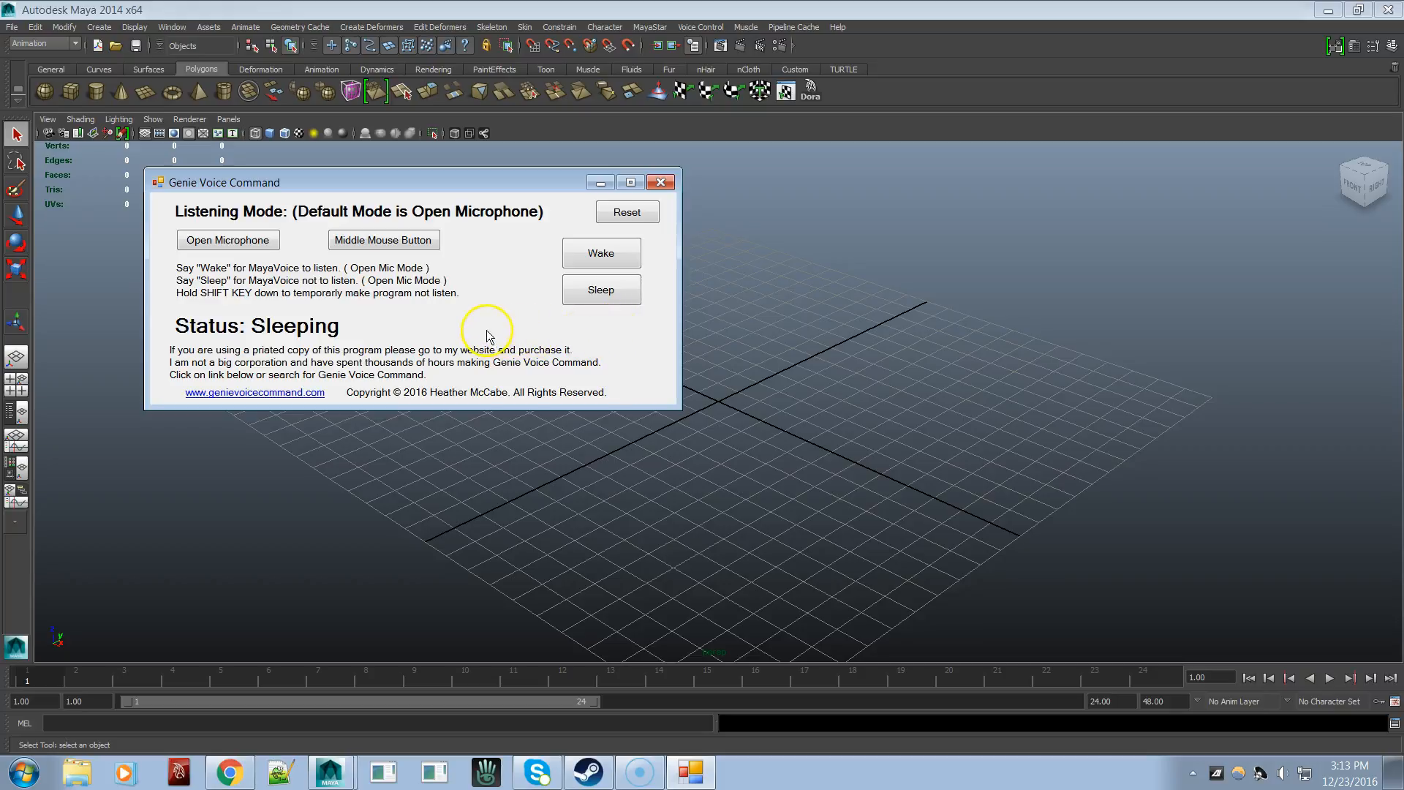
pyautogui.moveTo(508, 347)
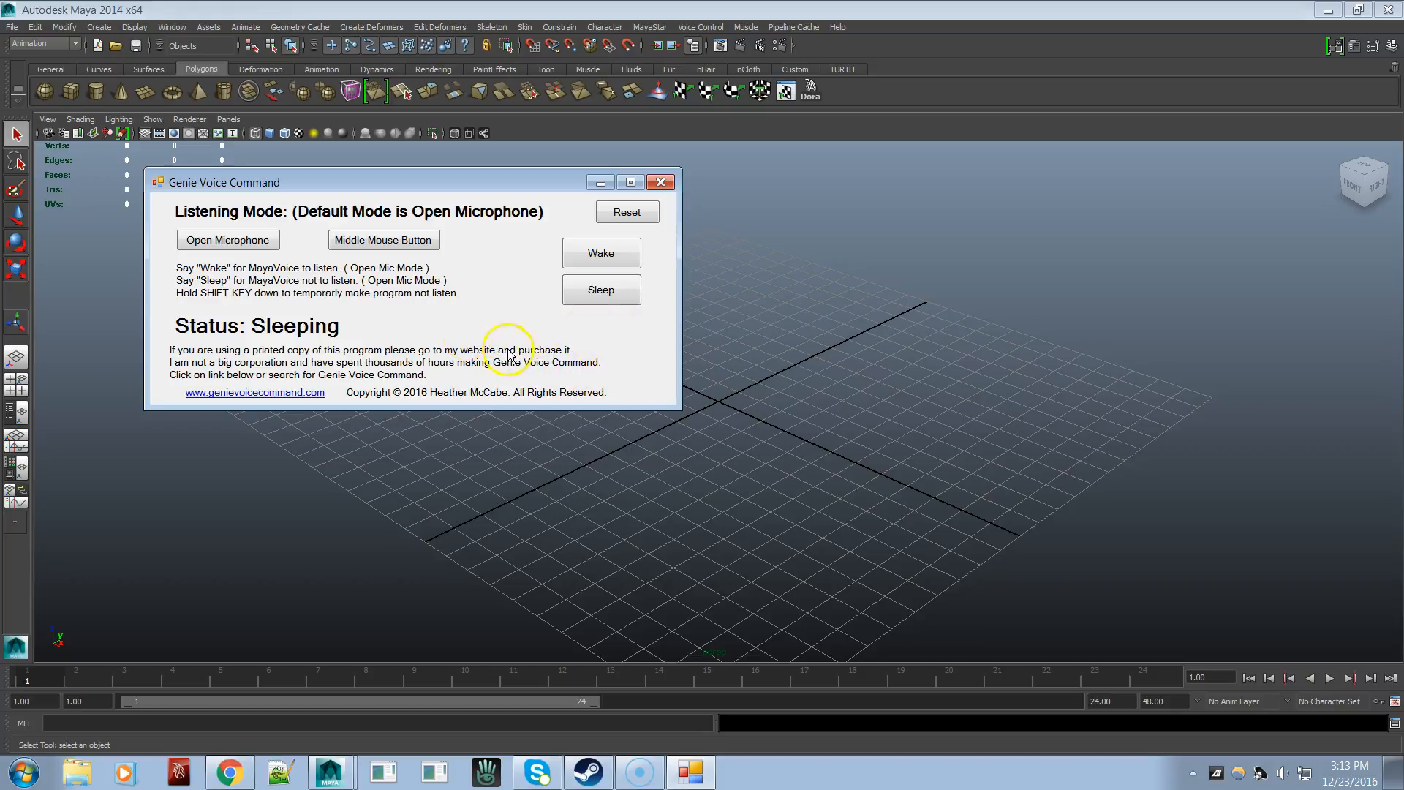
pyautogui.moveTo(376, 336)
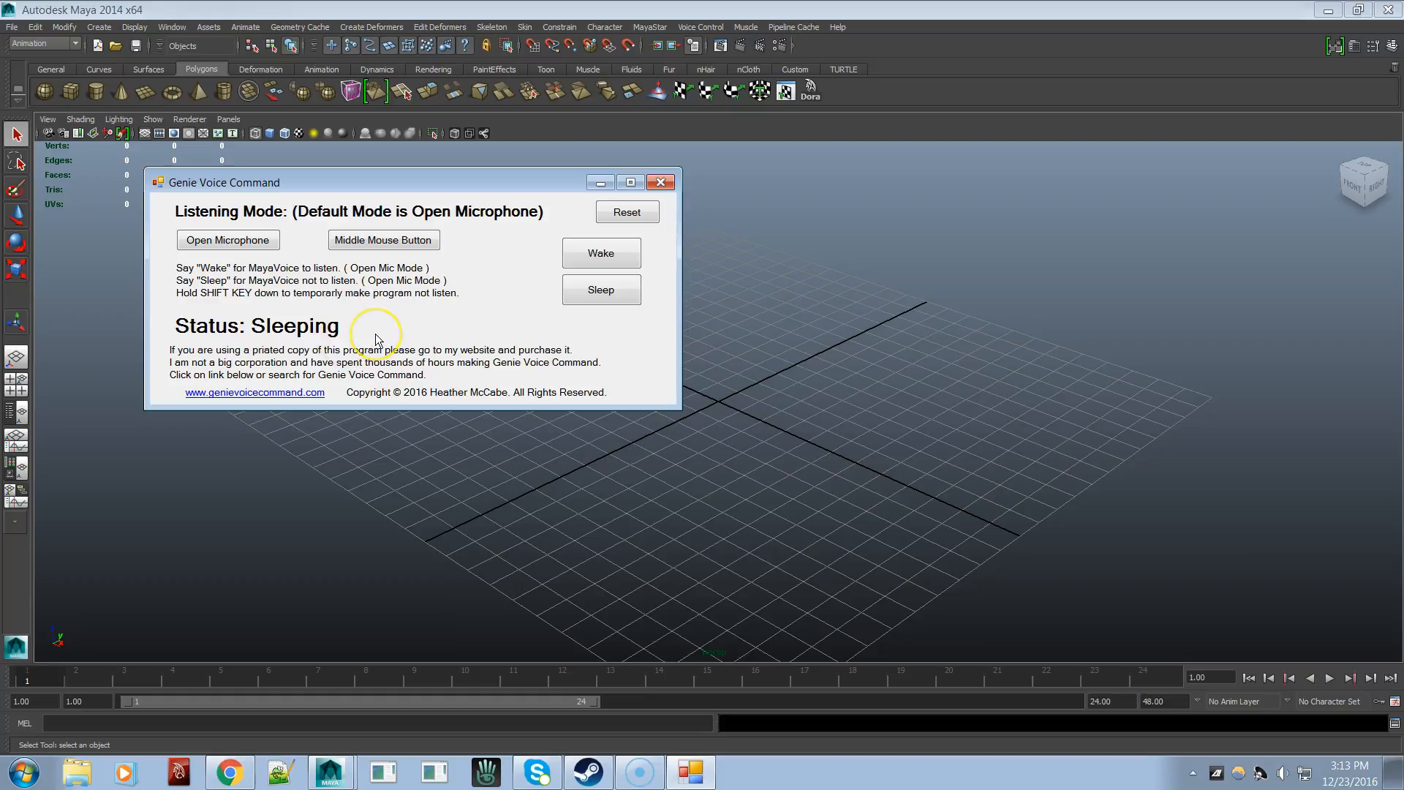
pyautogui.moveTo(404, 340)
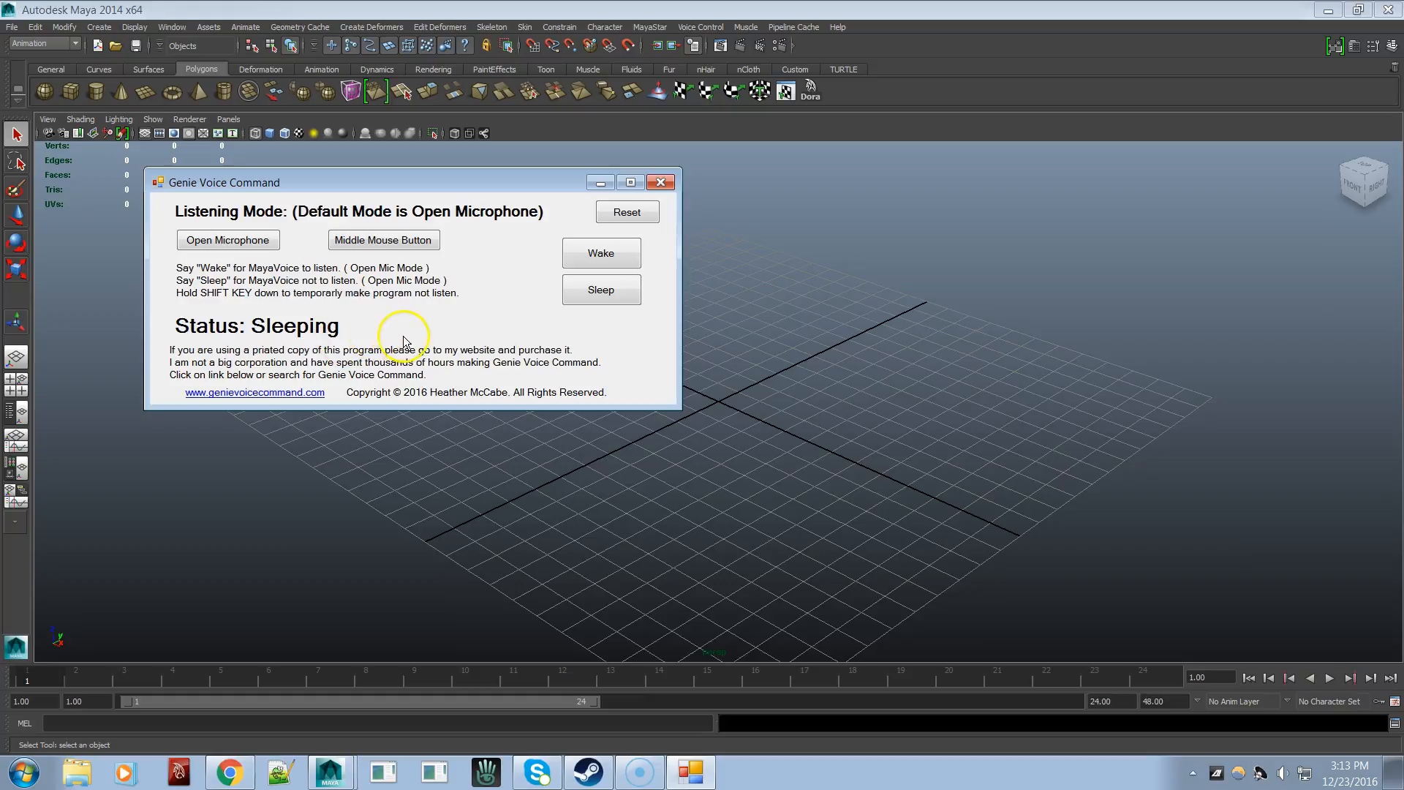
pyautogui.moveTo(395, 365)
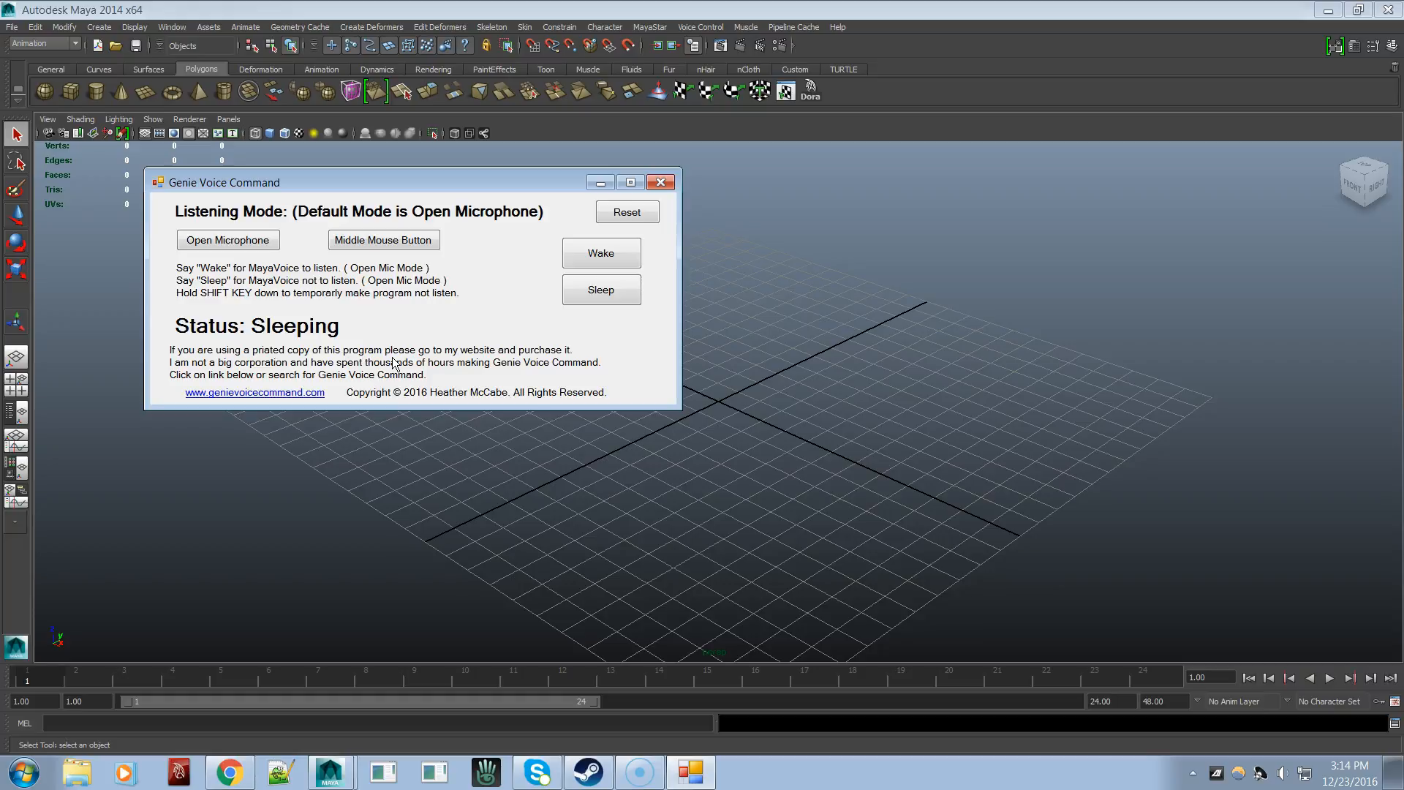
# - Extrude all cube faces inward with Keep Faces Together off, then delete the inner faces
pyautogui.click(601, 253)
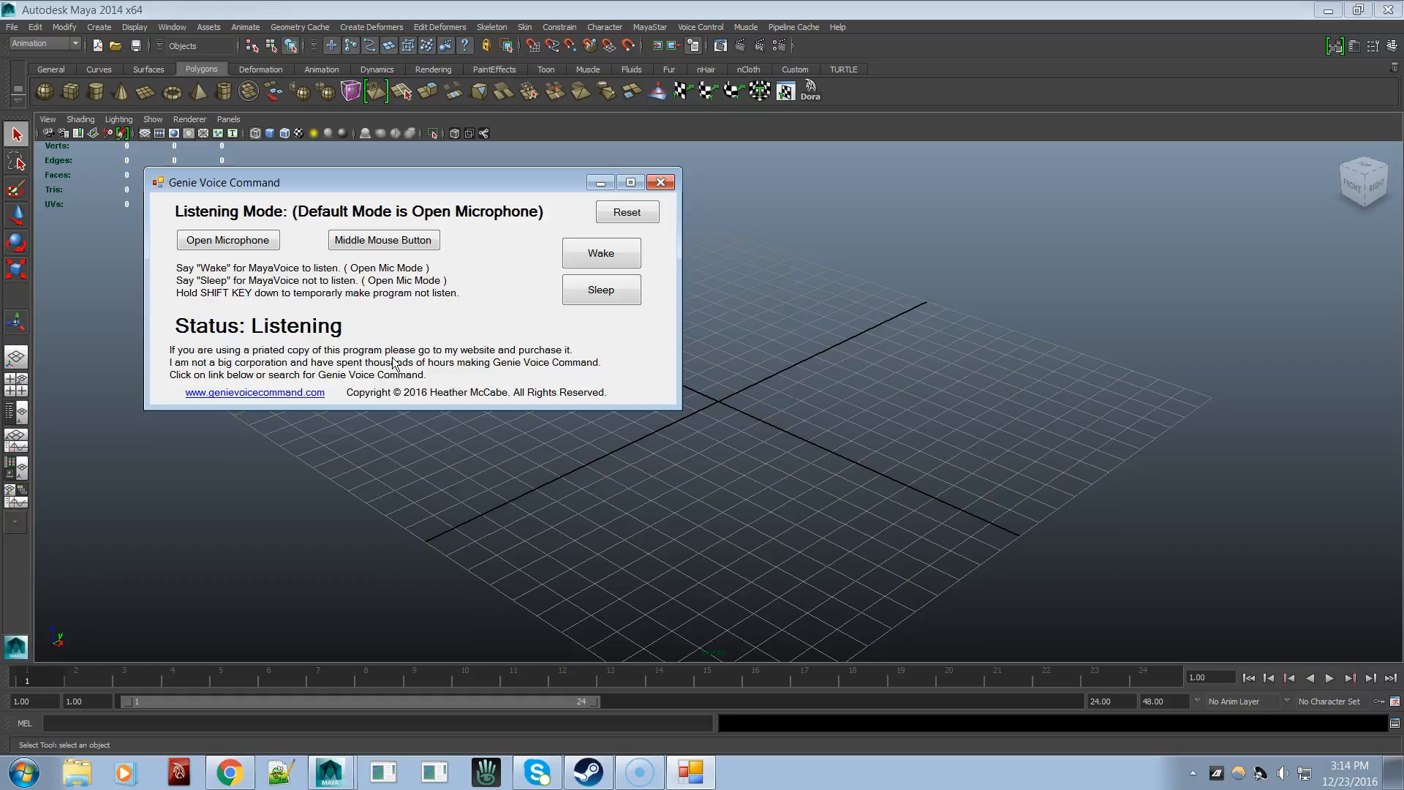
pyautogui.moveTo(795, 301)
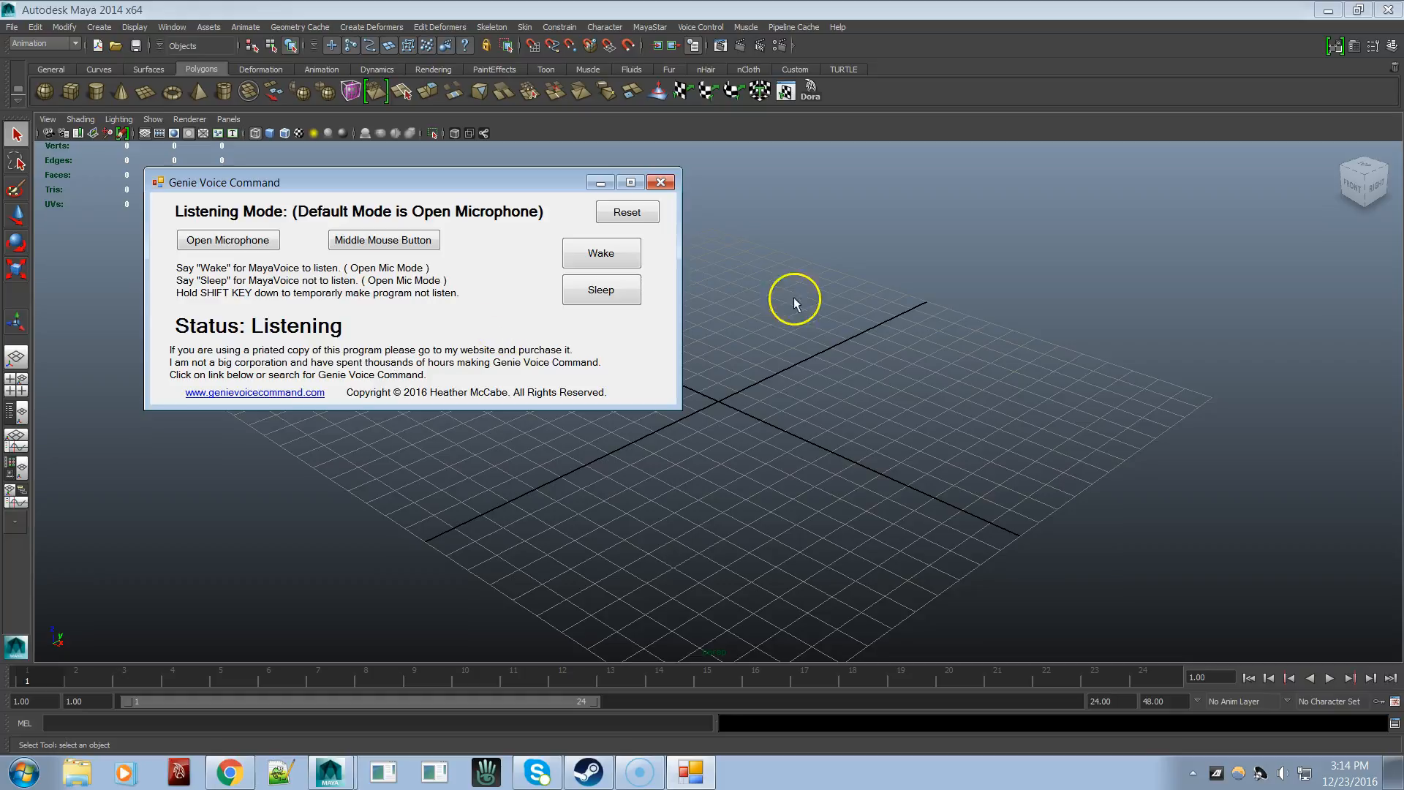
pyautogui.click(660, 183)
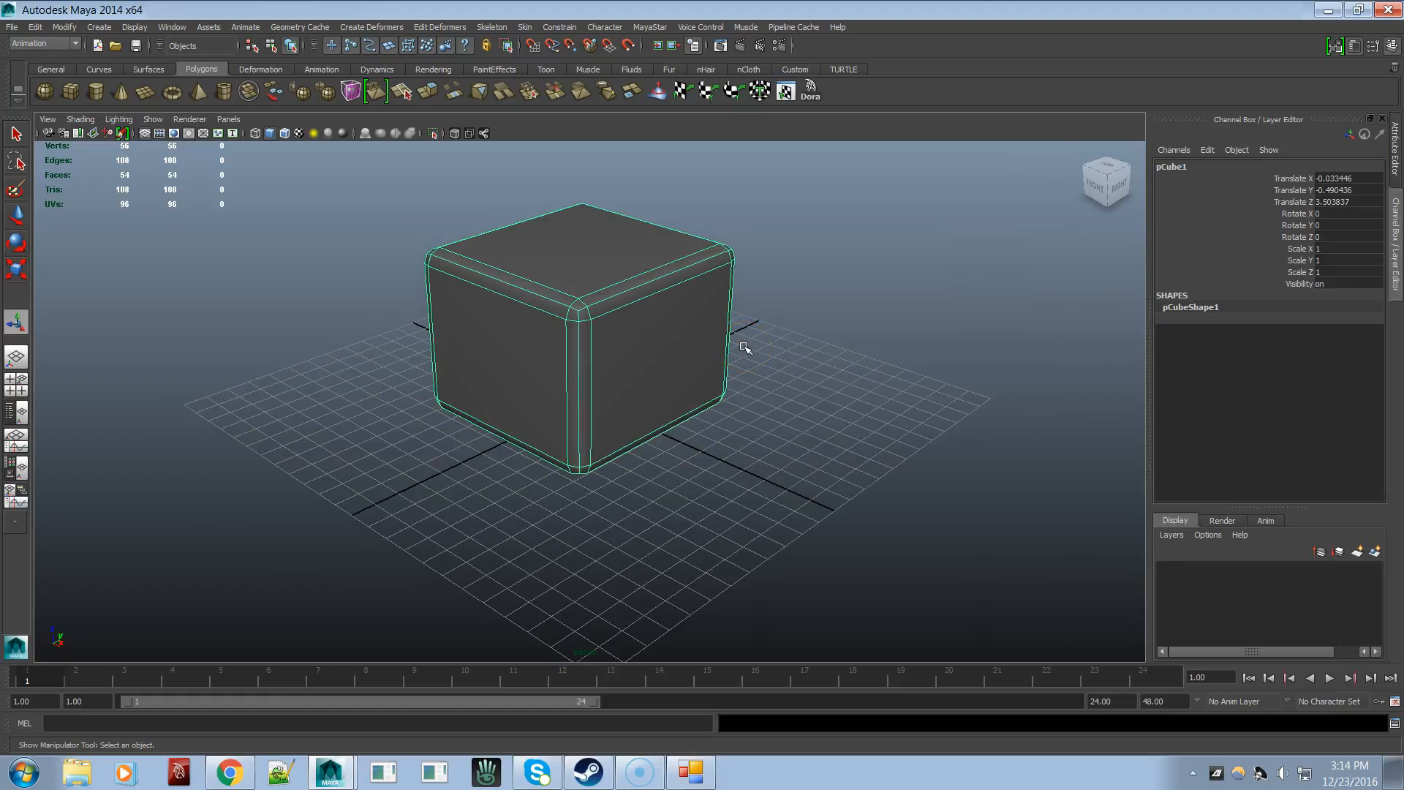
pyautogui.press('f8')
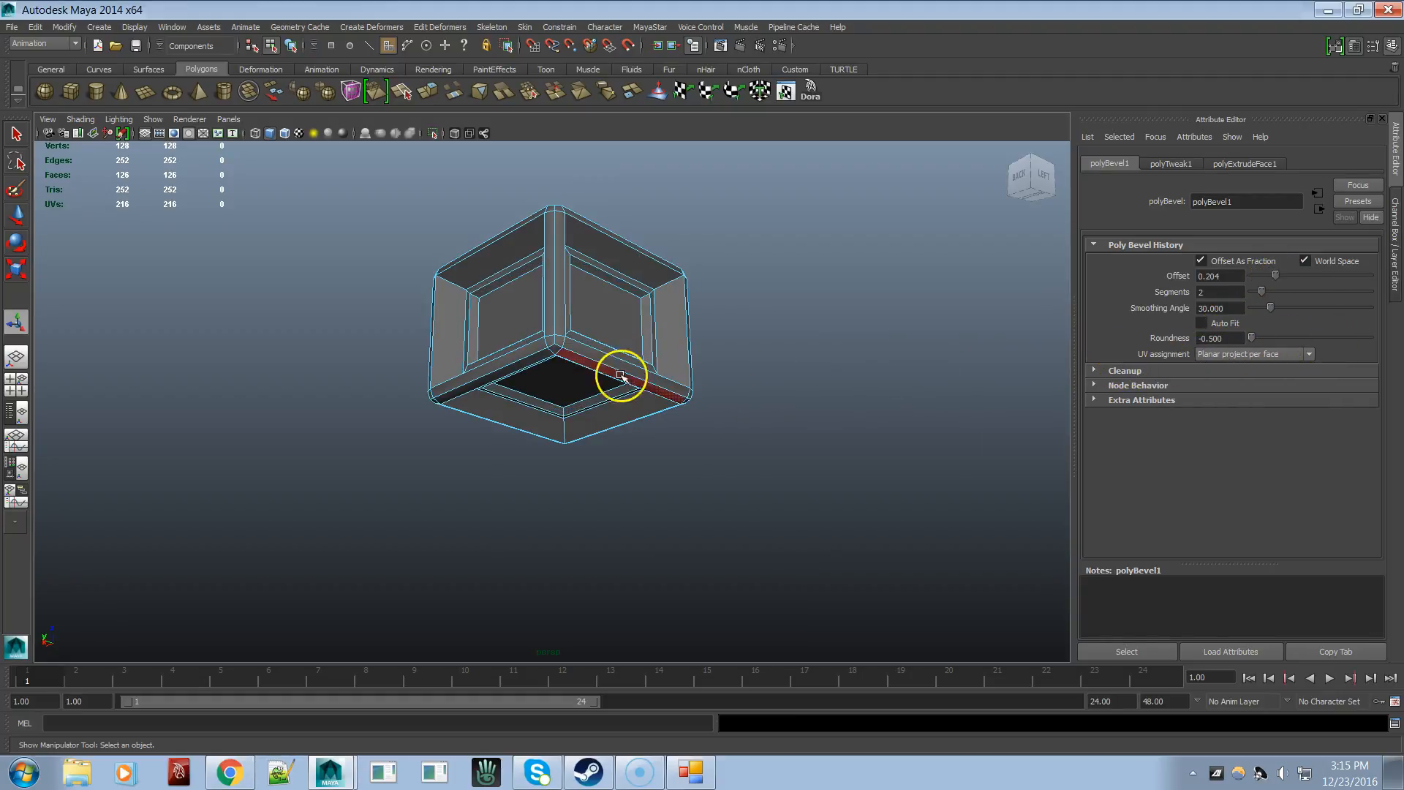
pyautogui.press('F8')
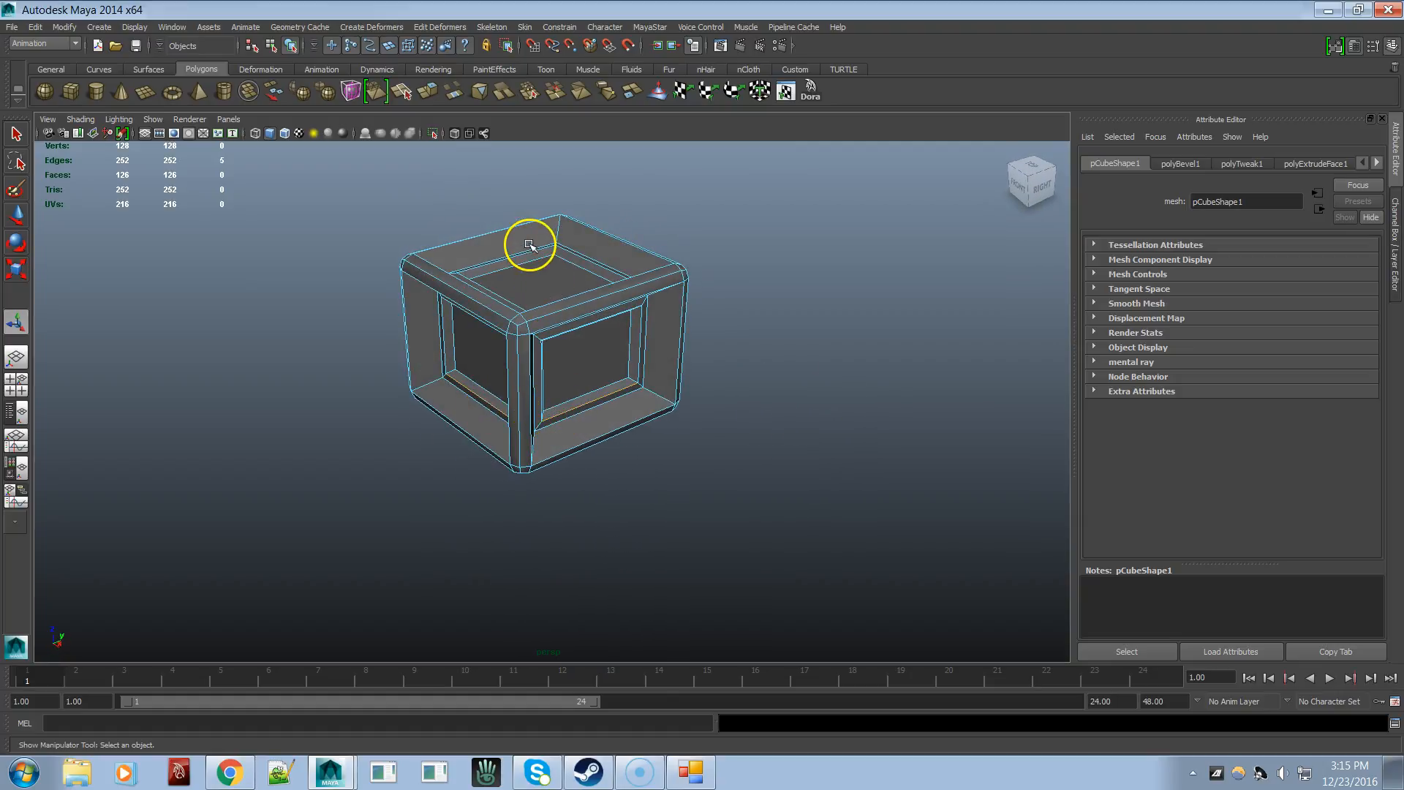
# - Select the whole hollow cube, then hide the Attribute Editor, shelf and time slider
pyautogui.click(530, 253)
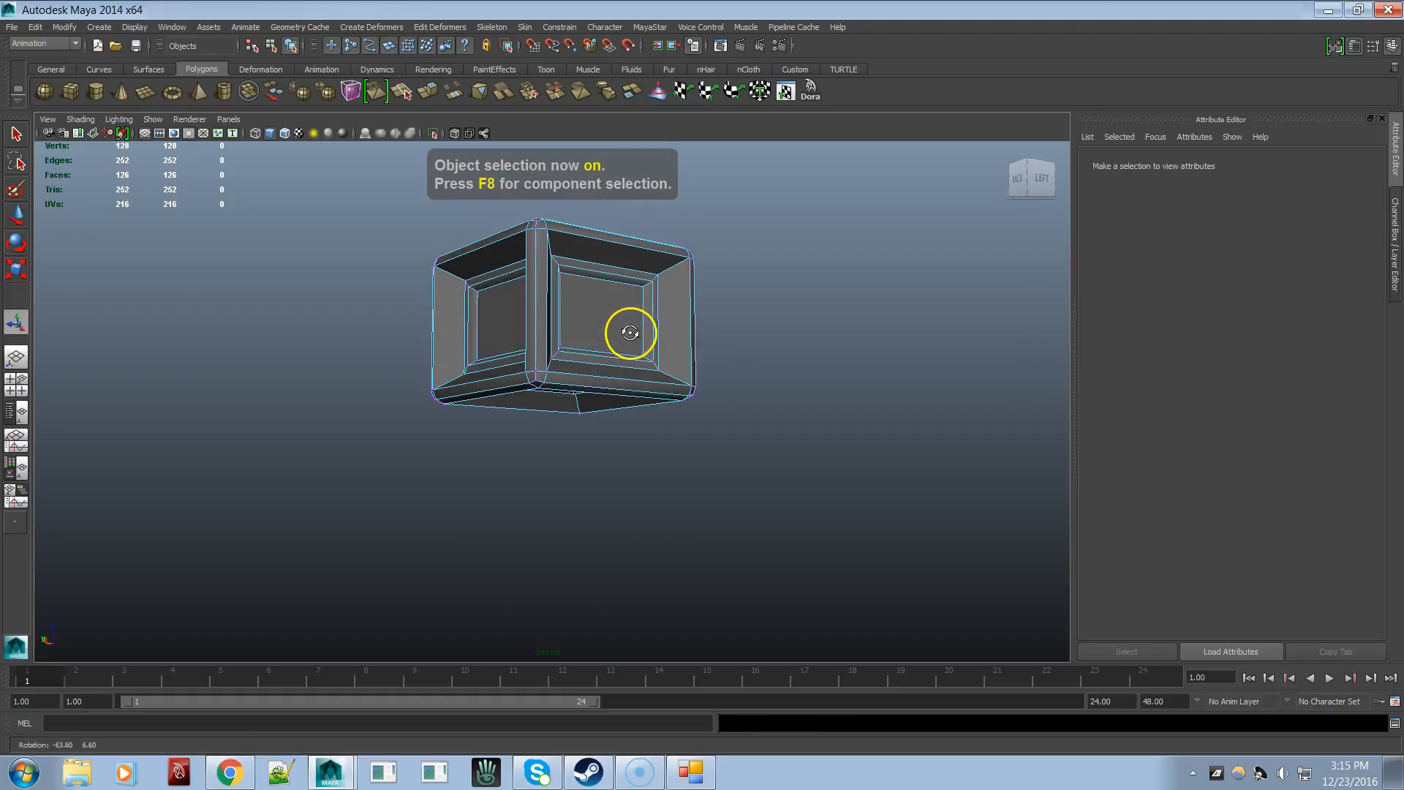
pyautogui.click(600, 372)
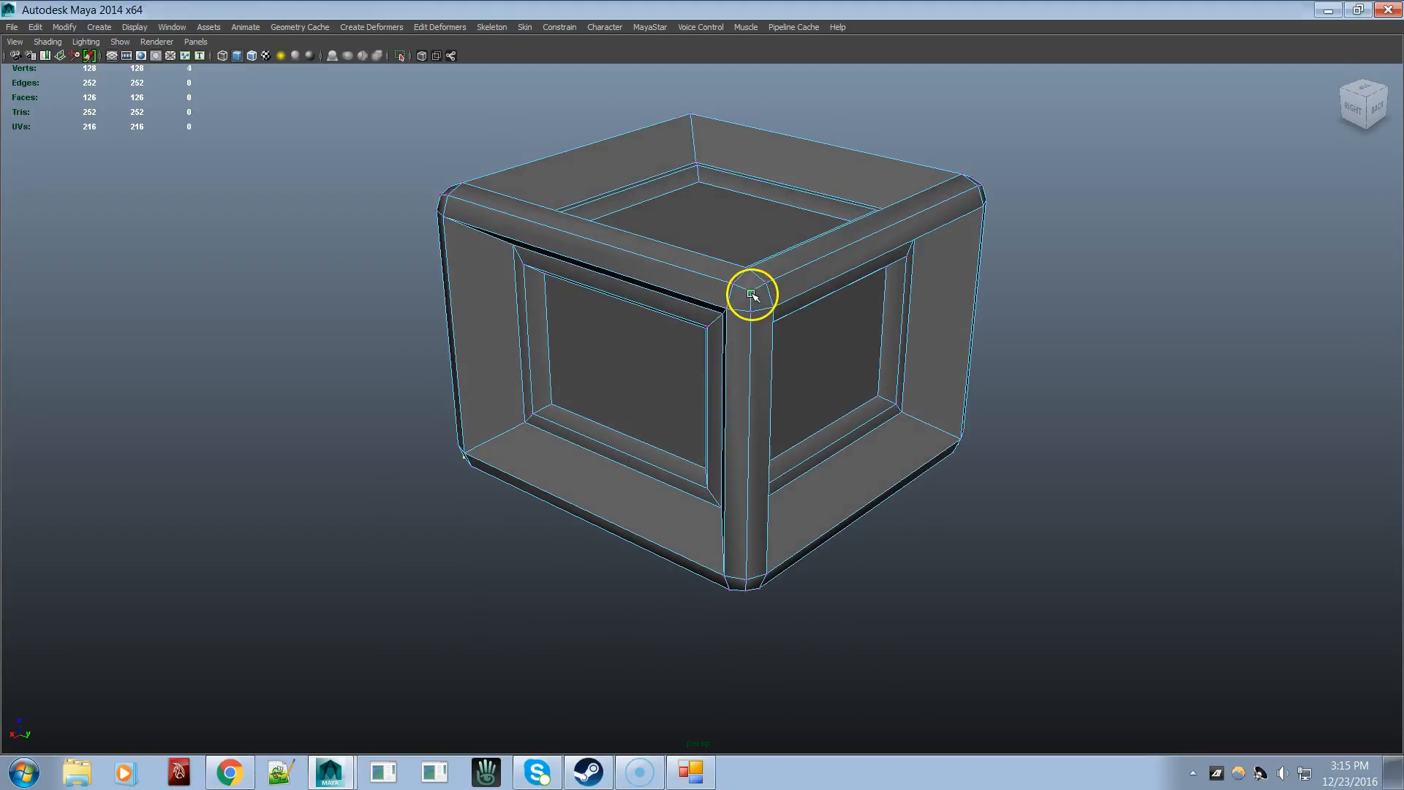
# - Assign a new Lambert material to the inner faces and set its colour to blue
pyautogui.click(753, 294)
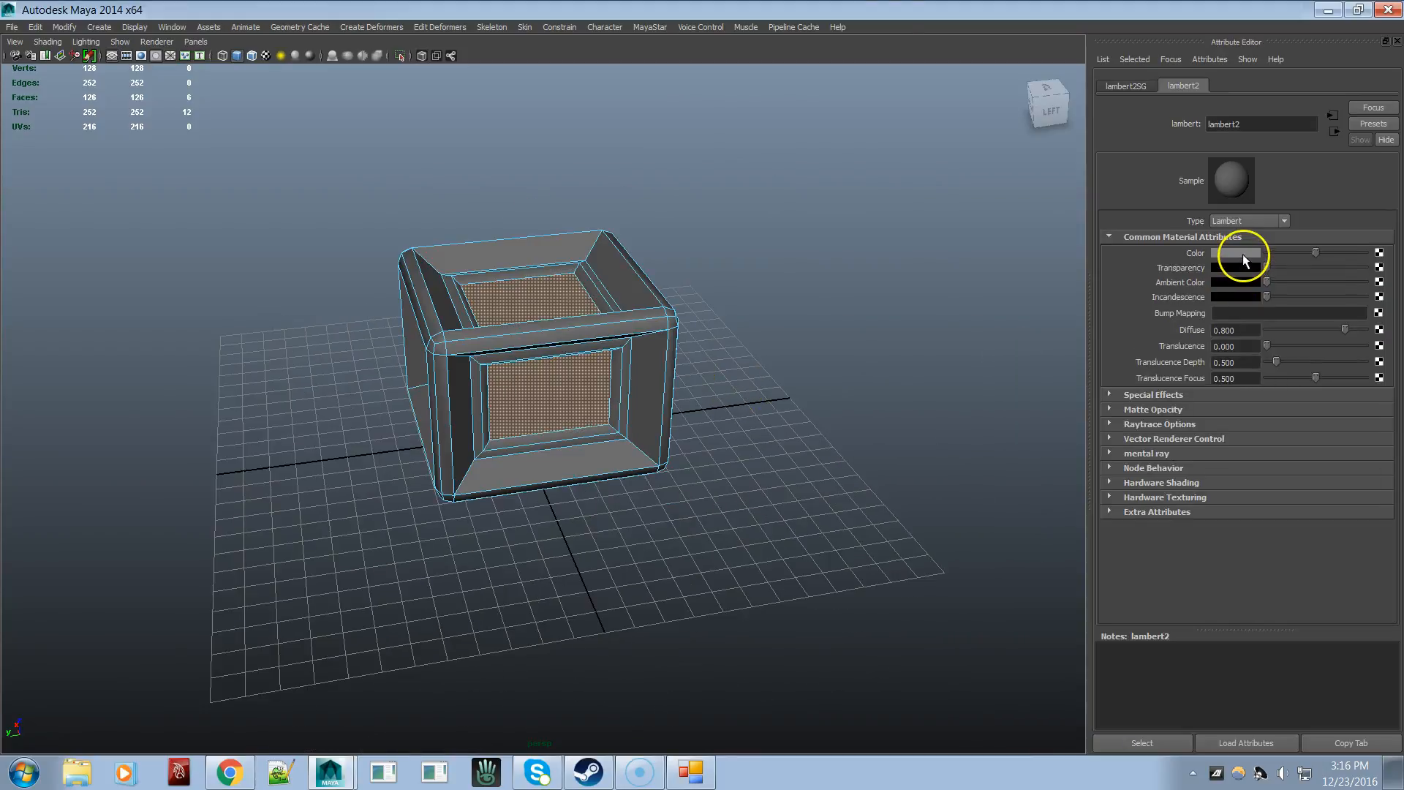
pyautogui.click(1236, 254)
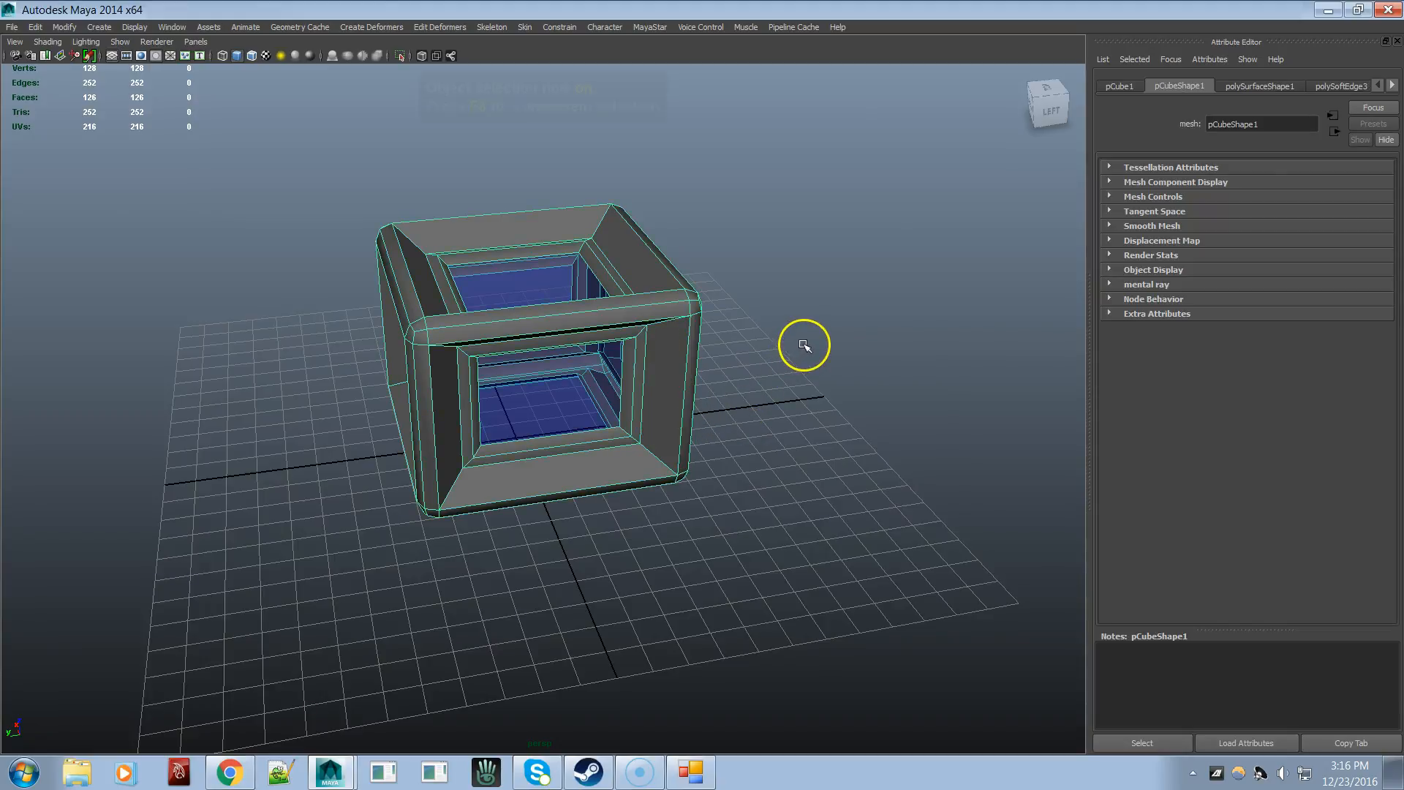
# - Cycle the display through bounding box, wireframe and shaded, then render the current frame
pyautogui.press('F8')
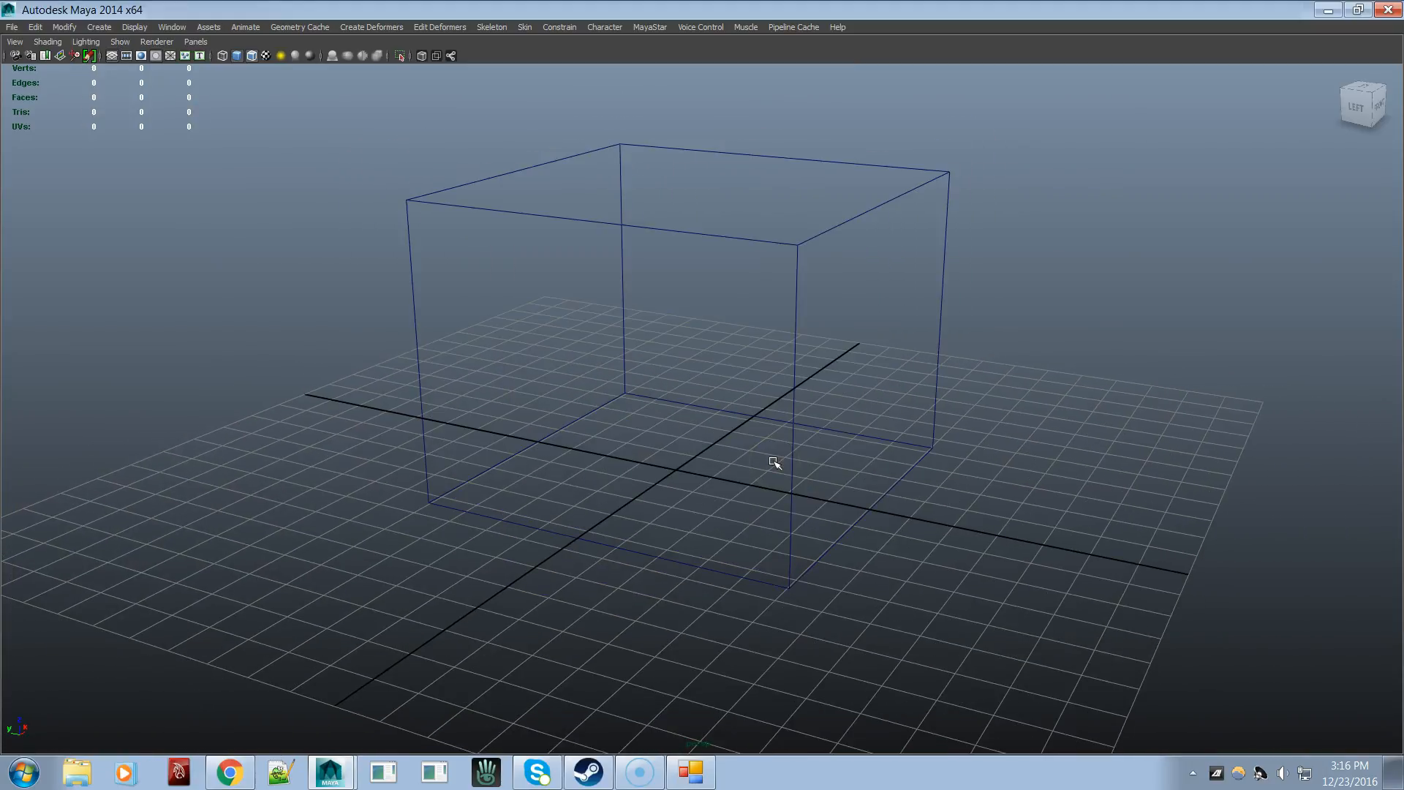
pyautogui.press('4')
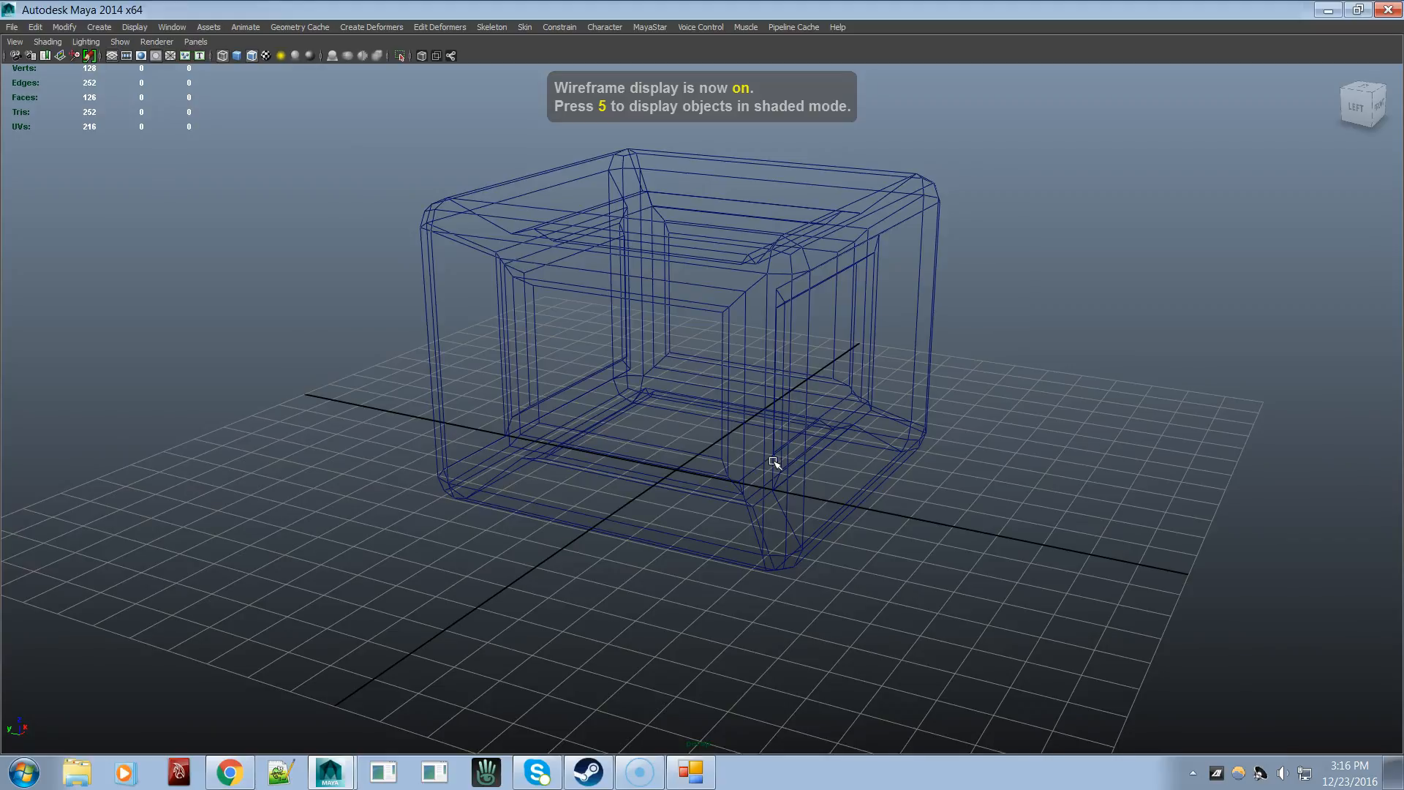
pyautogui.press('5')
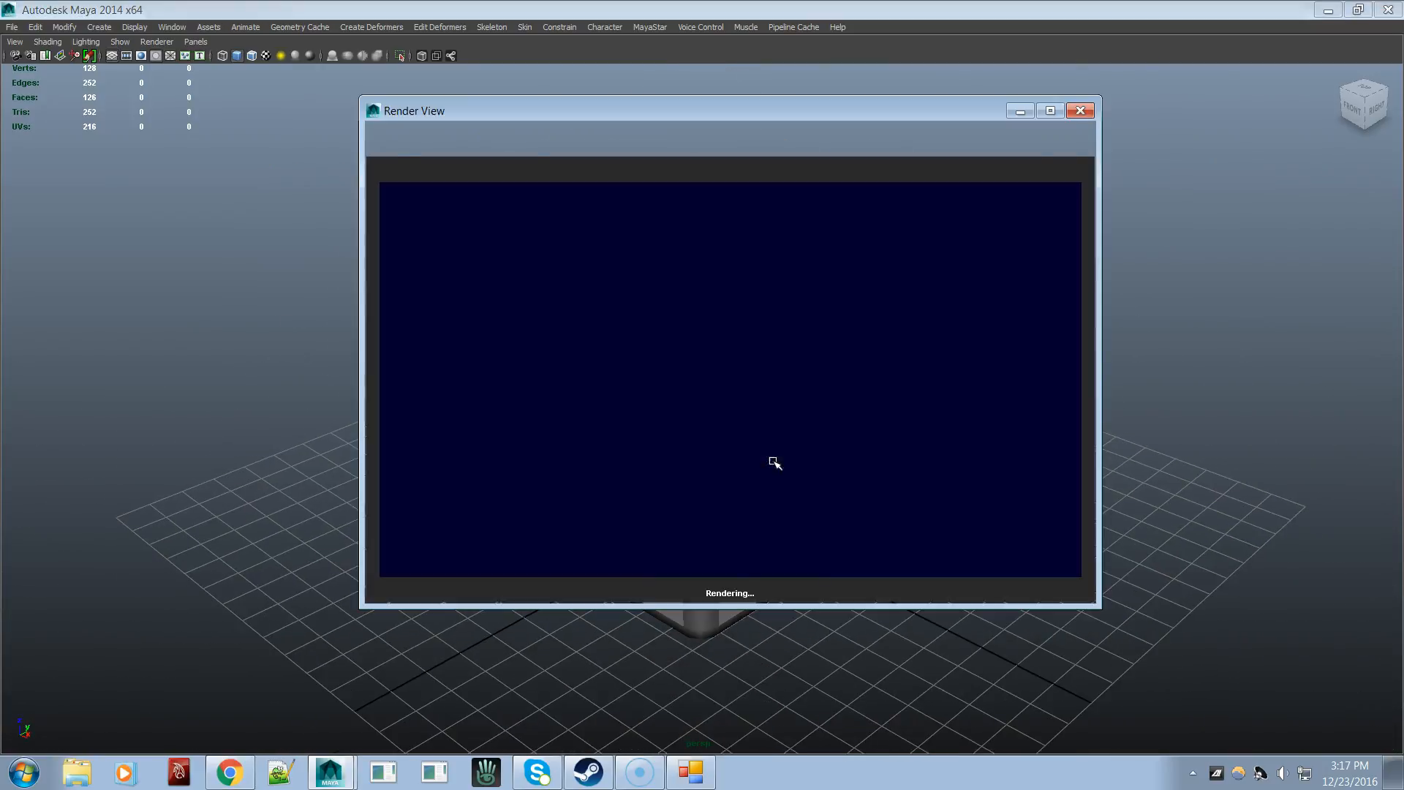
# - Close Render View, UV Texture Editor, Hypershade, Plug-in Manager and Outliner, then view from front camera
pyautogui.click(1080, 110)
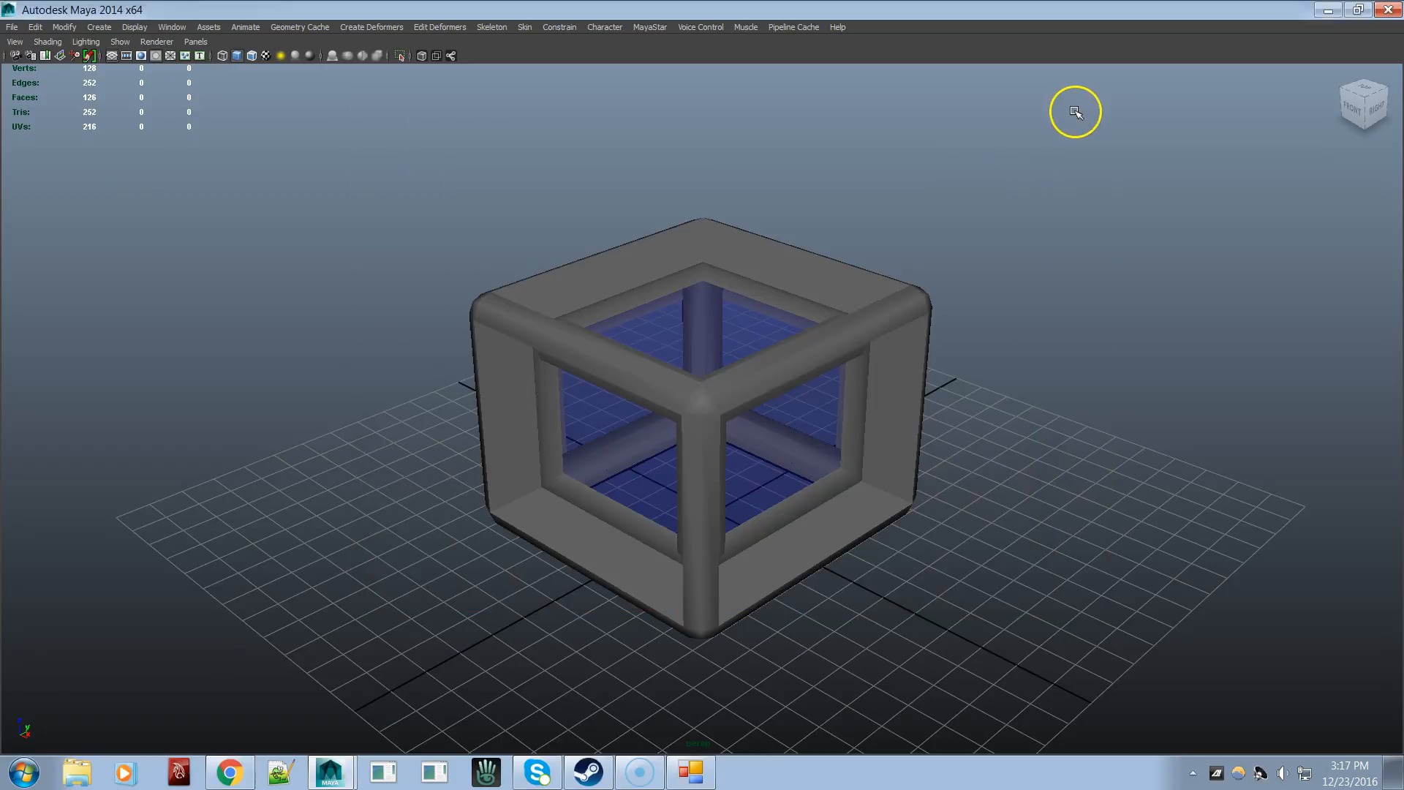
pyautogui.click(752, 380)
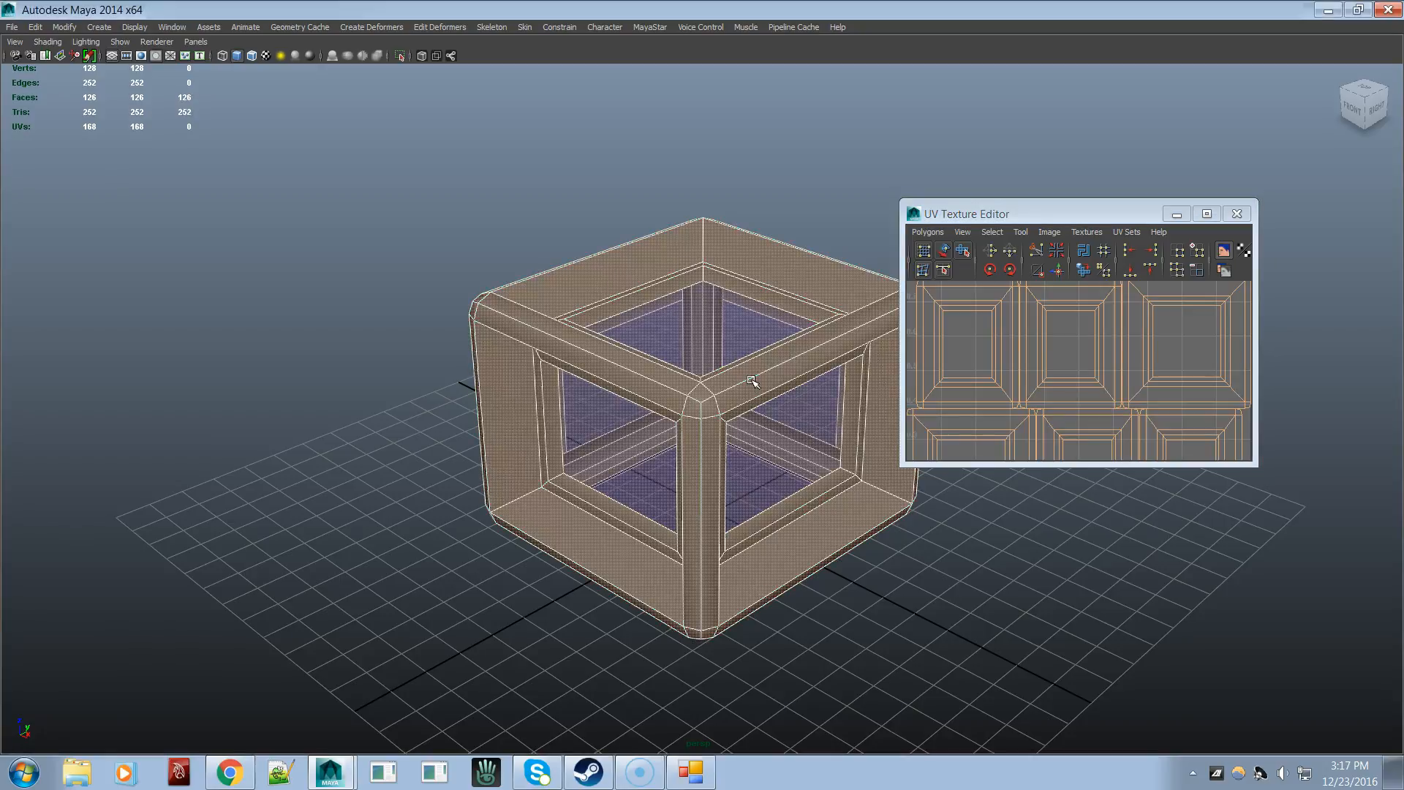
pyautogui.click(1237, 212)
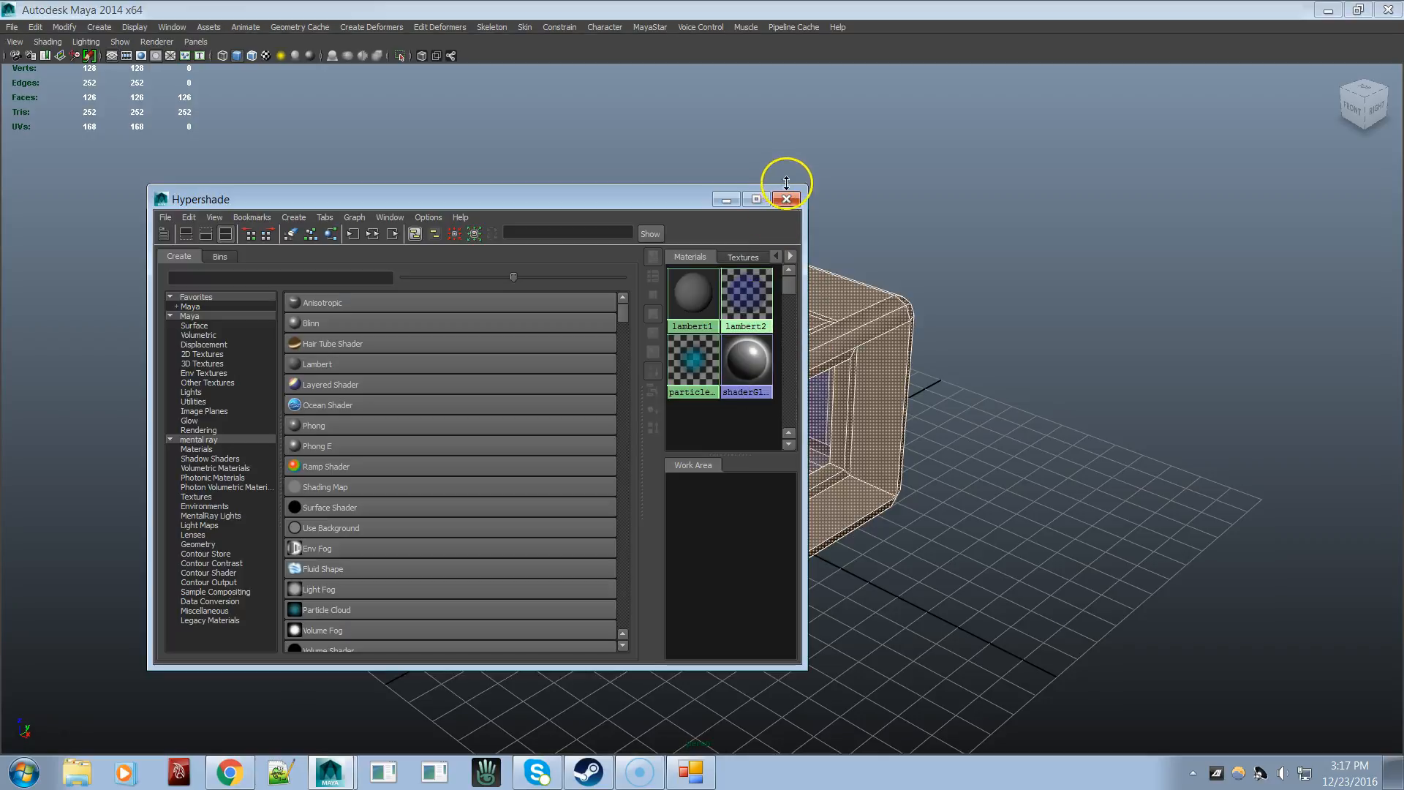
pyautogui.click(785, 199)
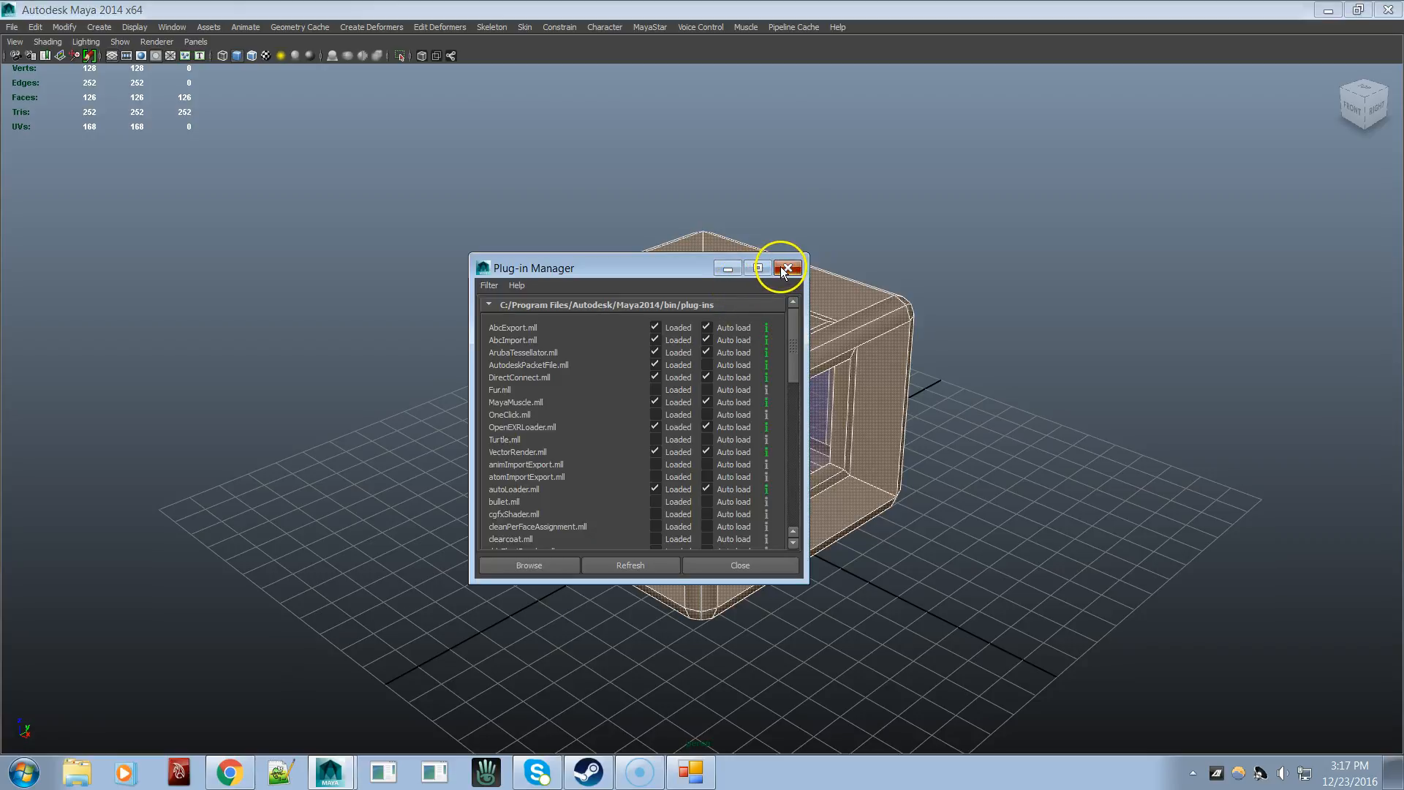
pyautogui.click(786, 270)
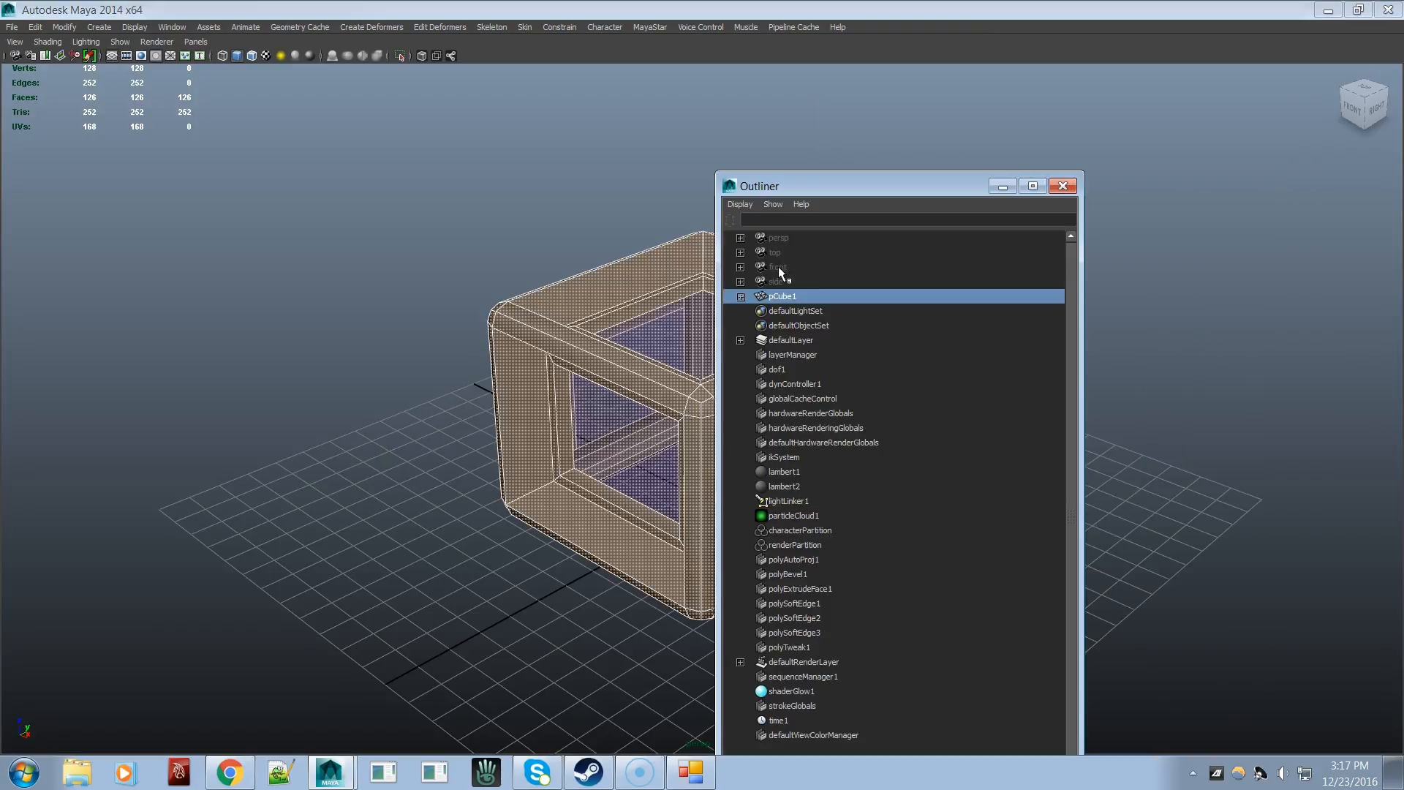
pyautogui.click(1063, 185)
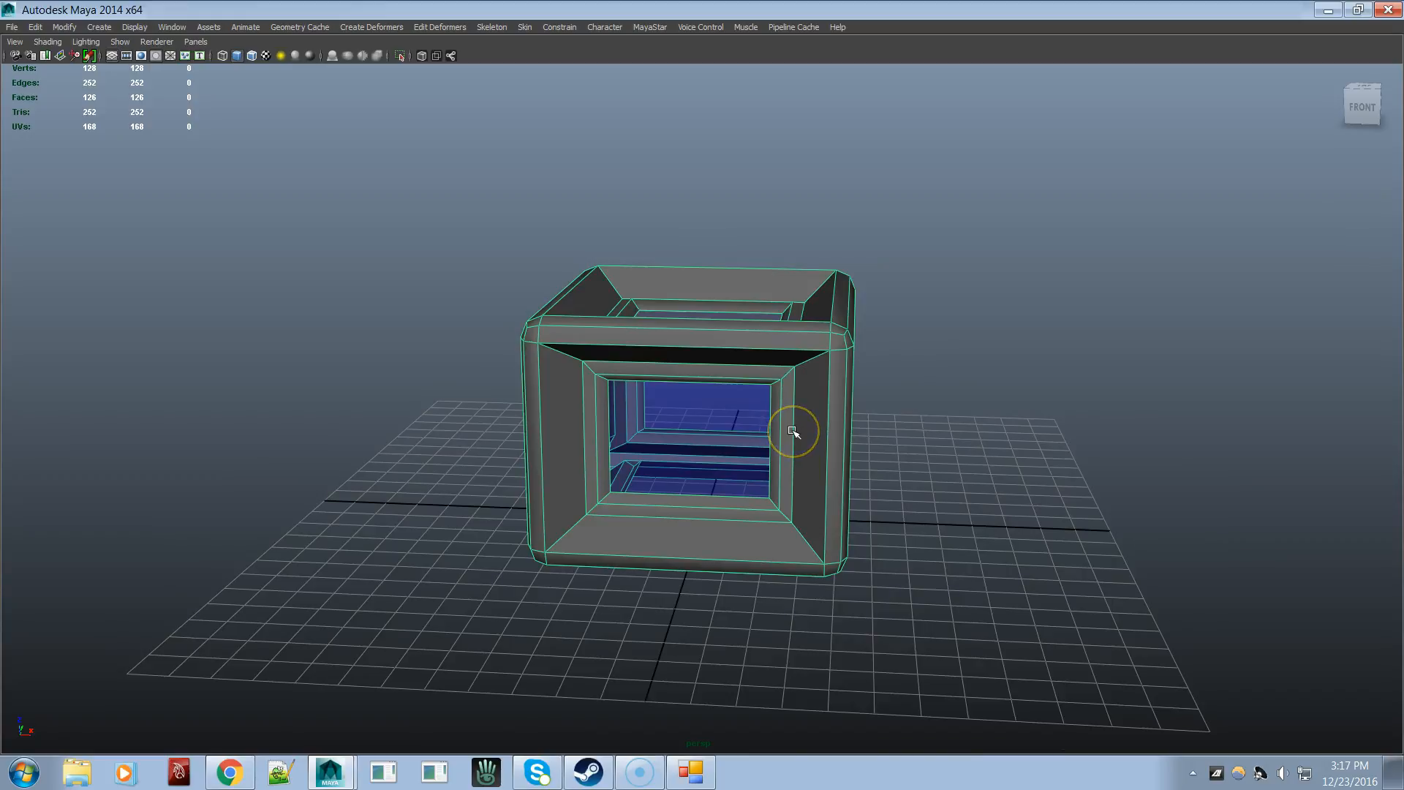
pyautogui.moveTo(1016, 288)
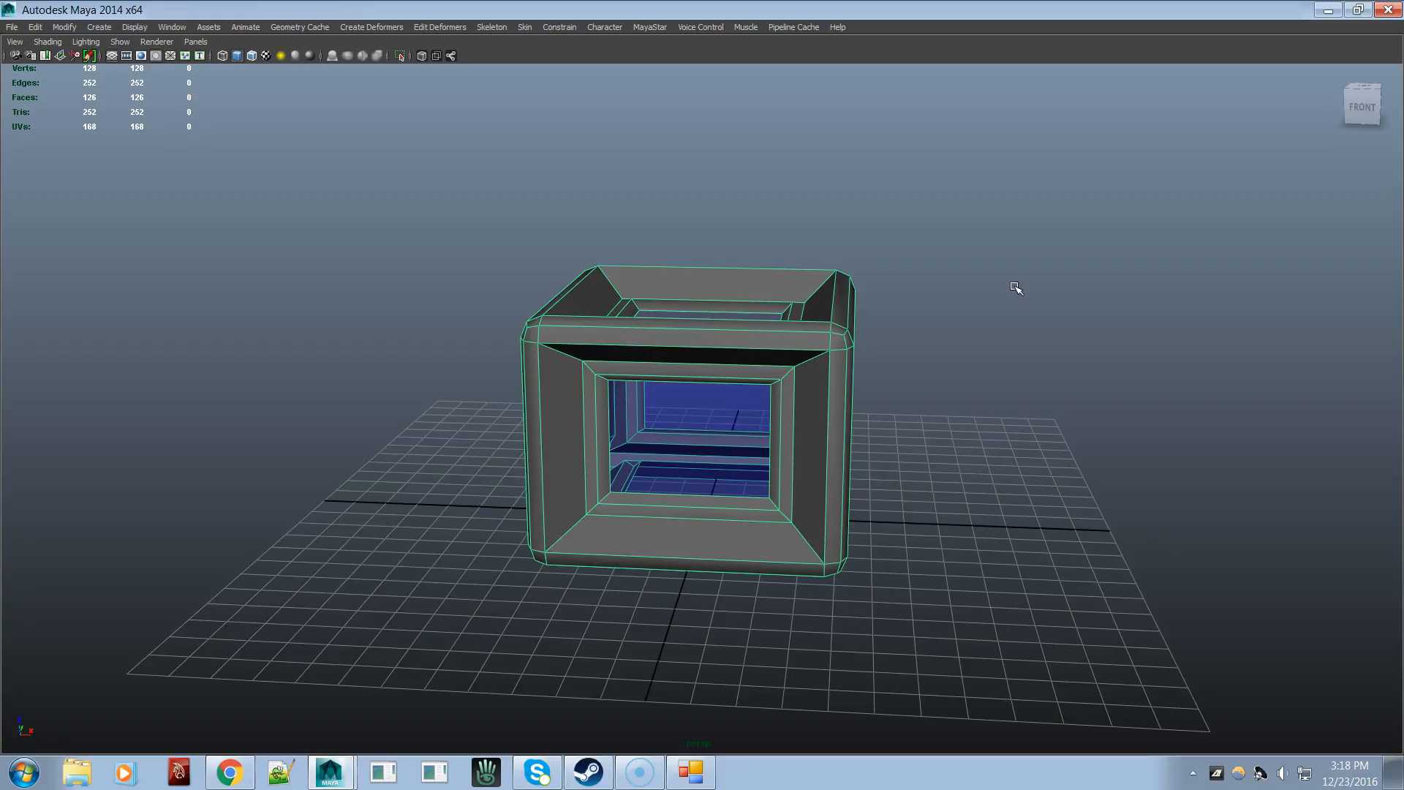
pyautogui.moveTo(930, 275)
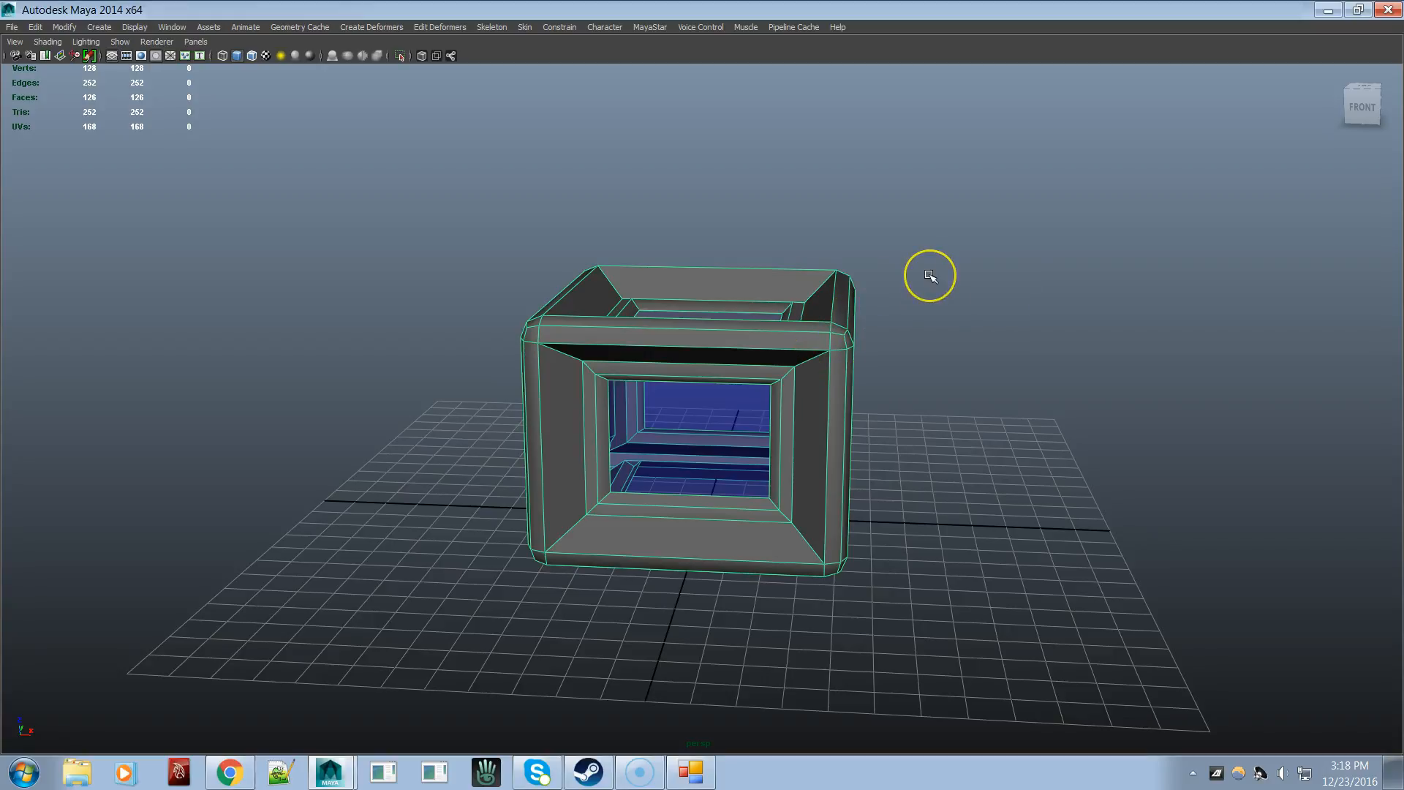
pyautogui.moveTo(930, 275)
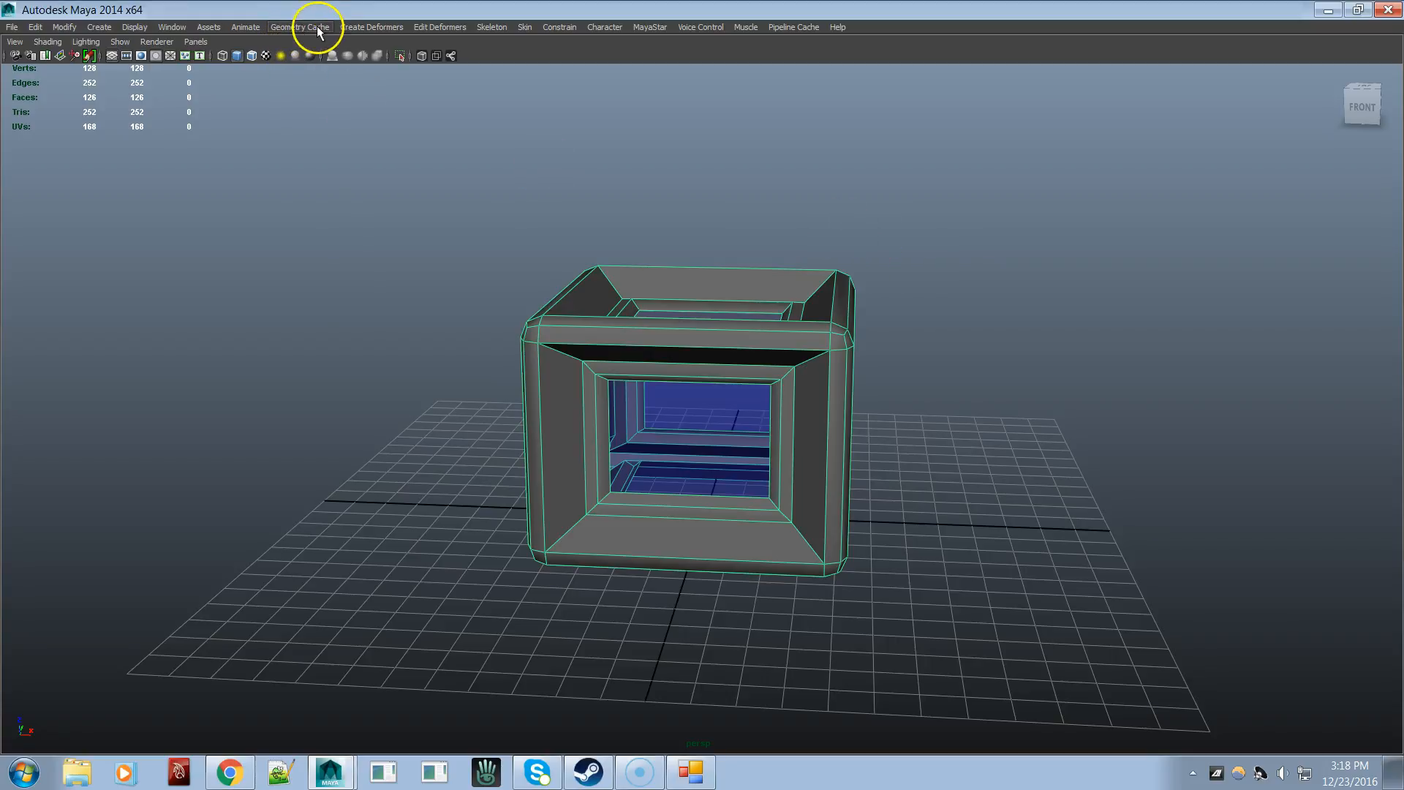
pyautogui.moveTo(396, 279)
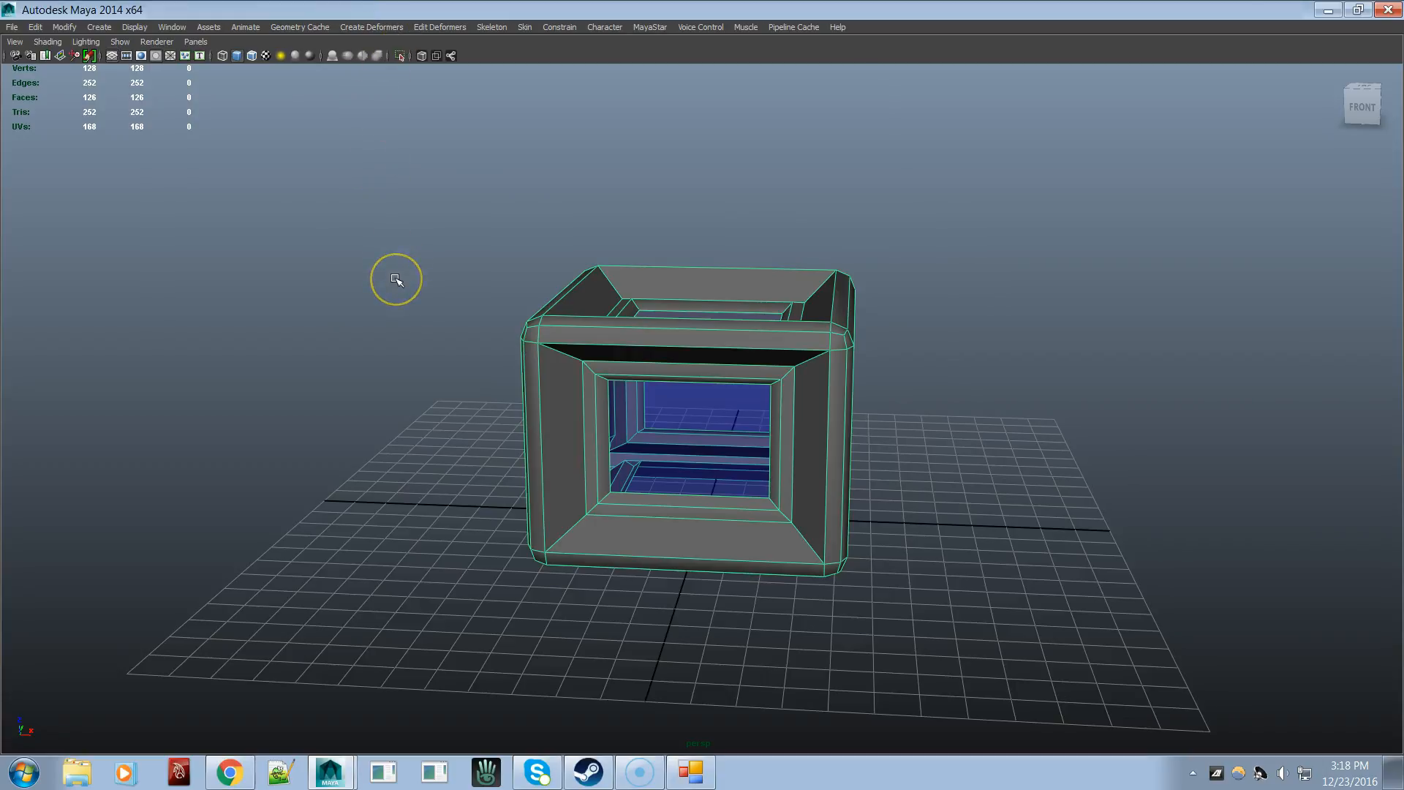
pyautogui.moveTo(618, 321)
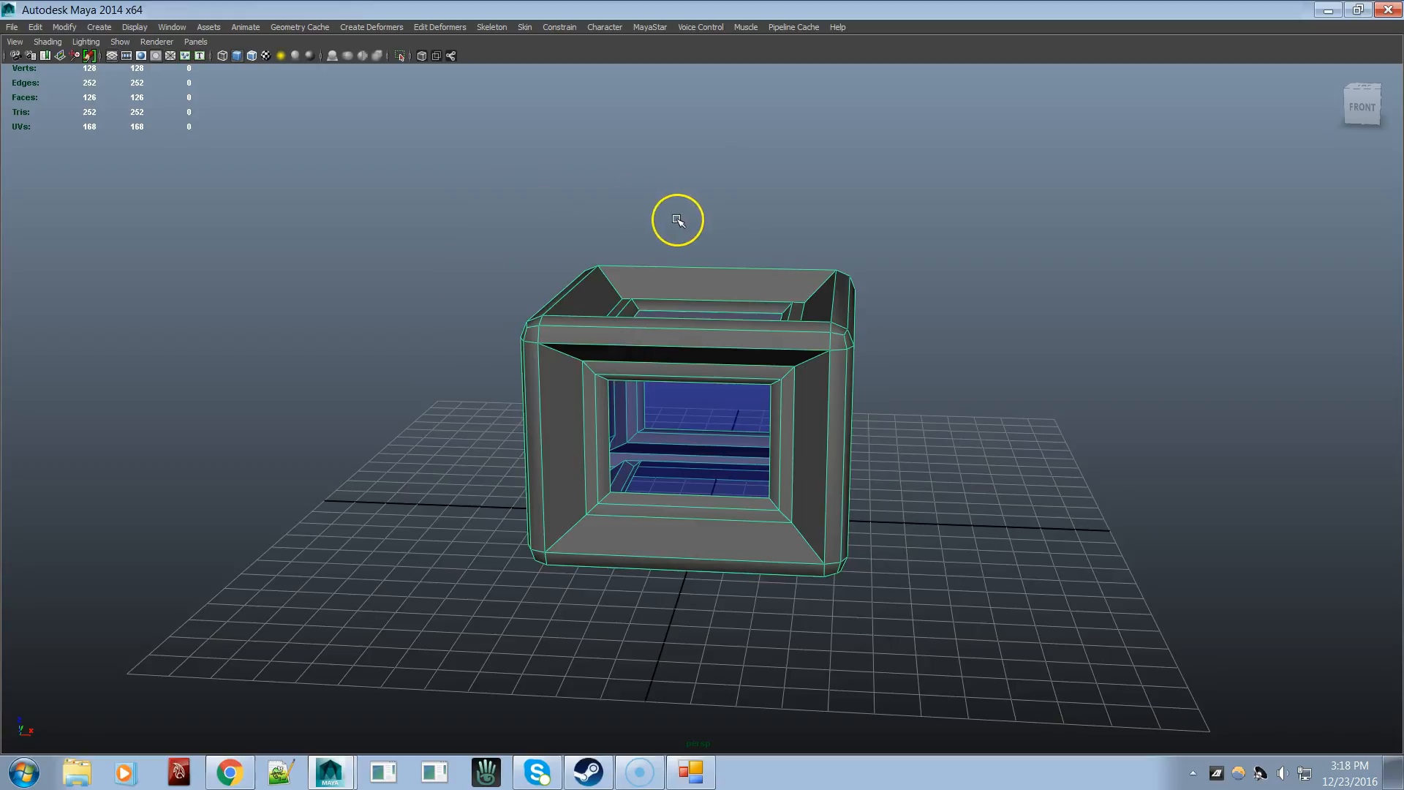
pyautogui.moveTo(678, 220)
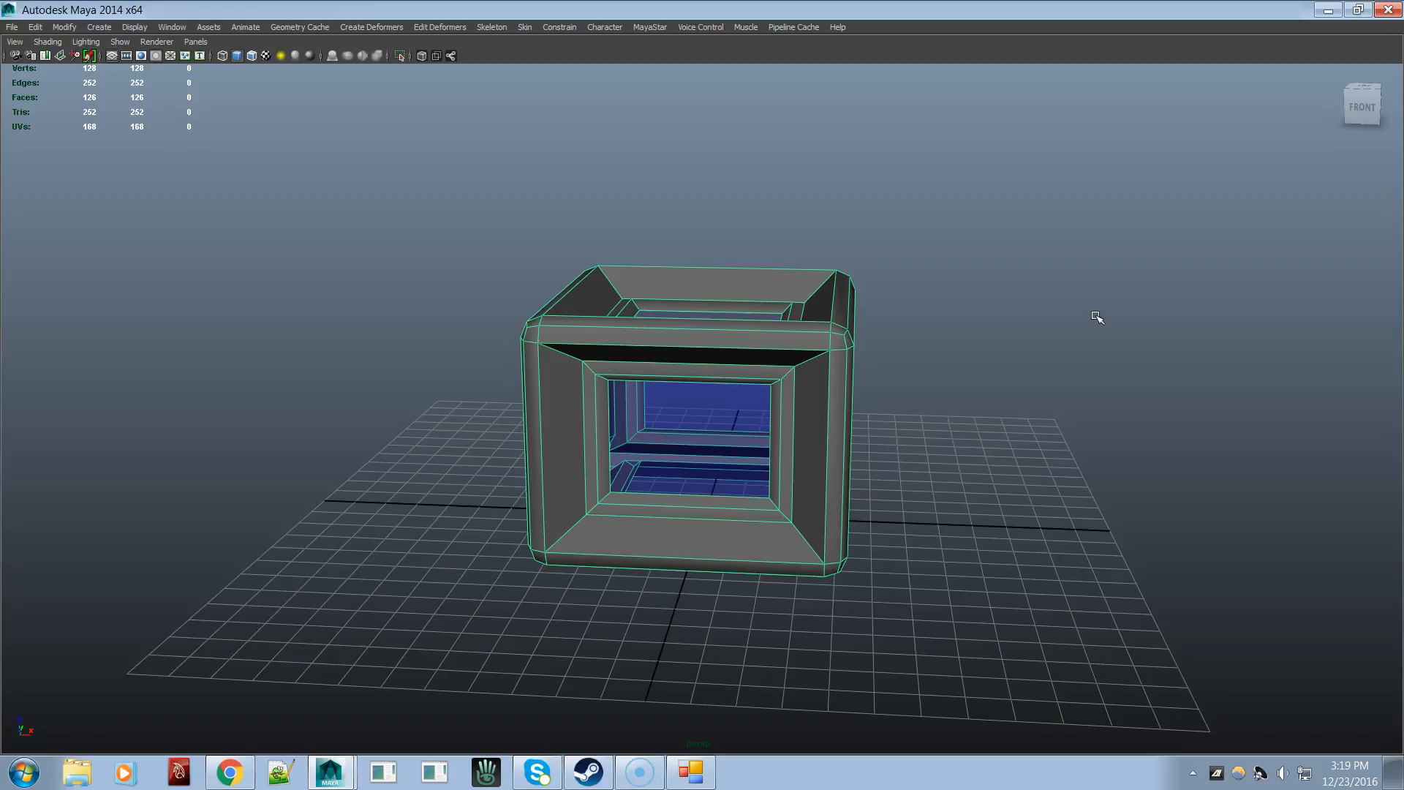
pyautogui.moveTo(283, 371)
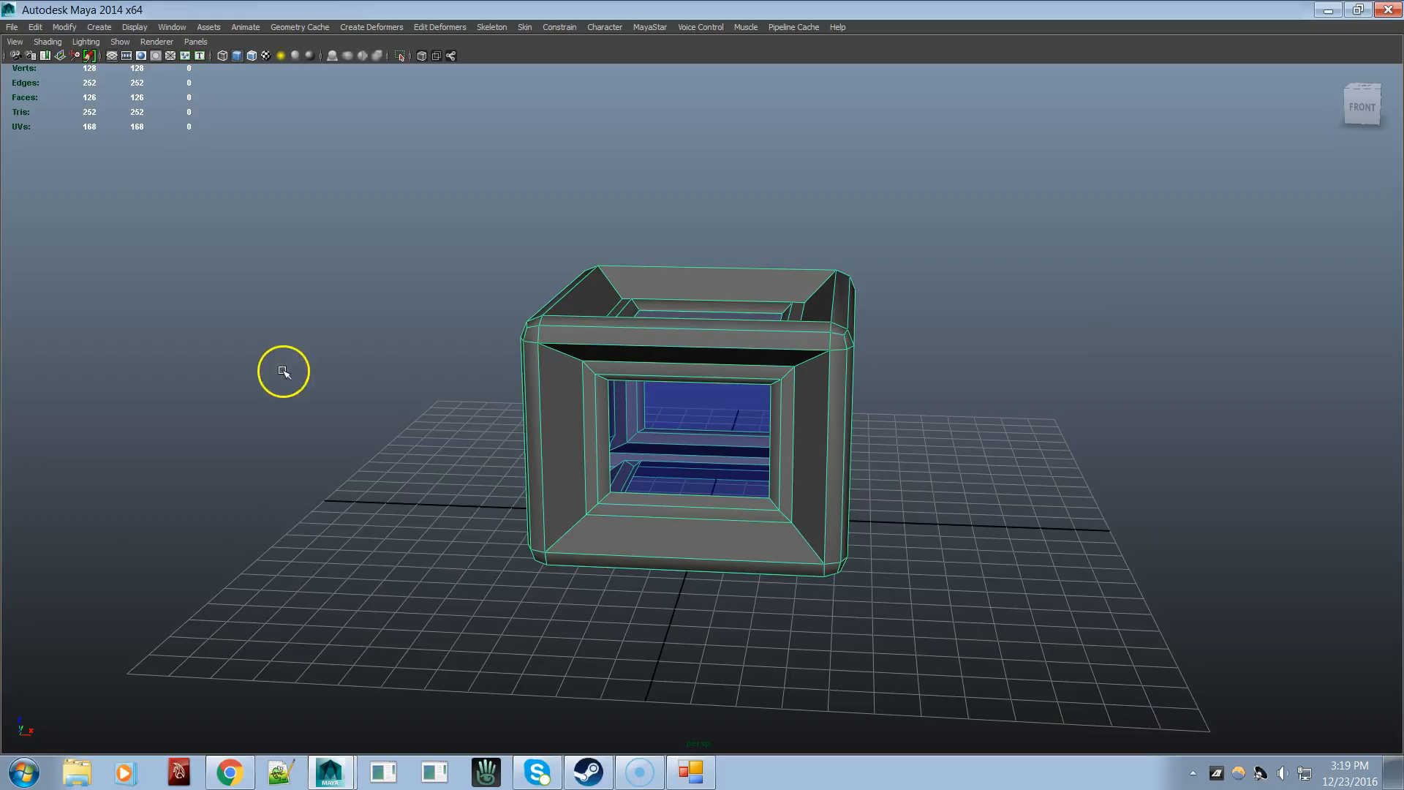